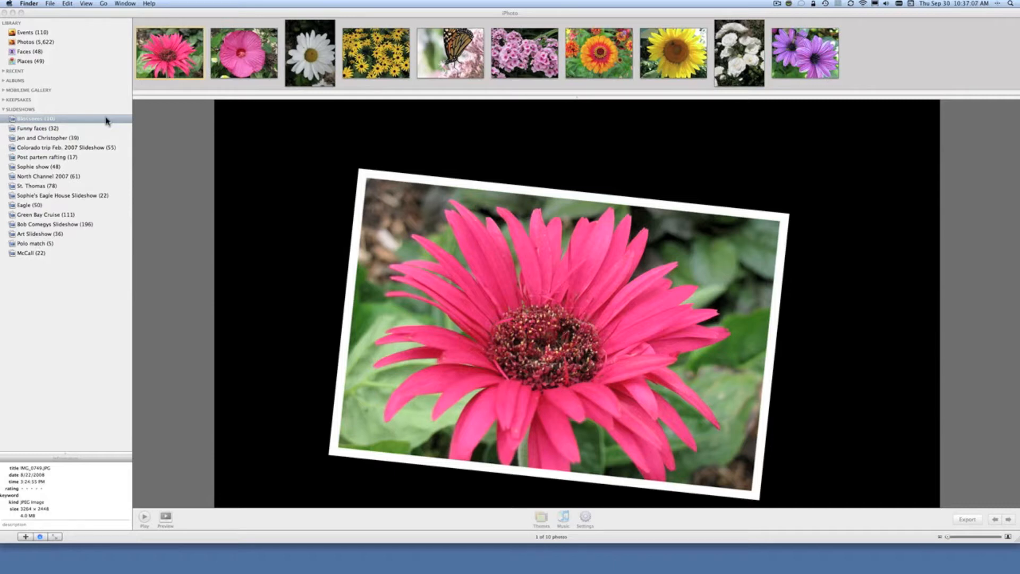
mouse_move(404, 199)
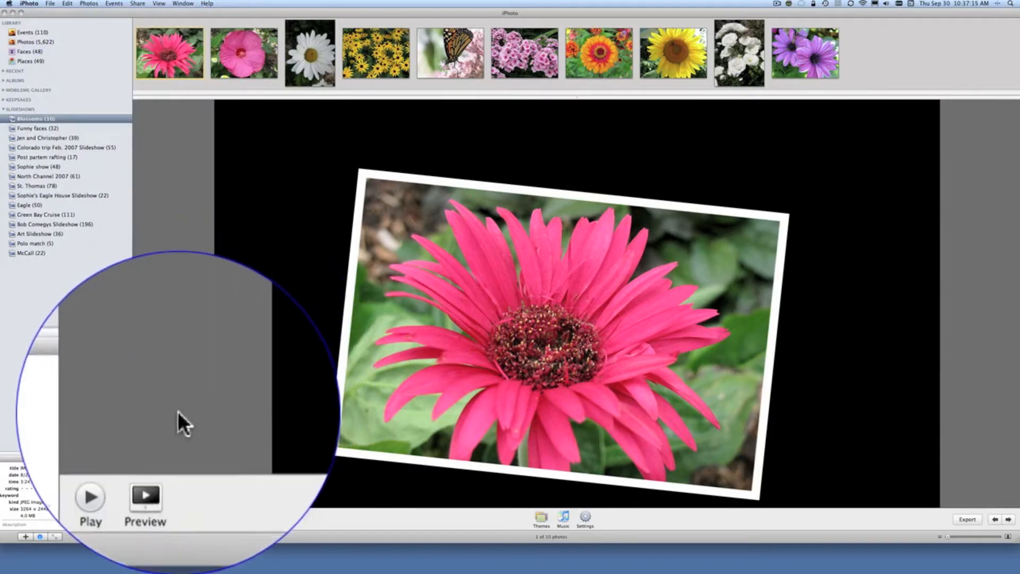
Preview the Blossoms slideshow briefly, then stop the preview
click(145, 496)
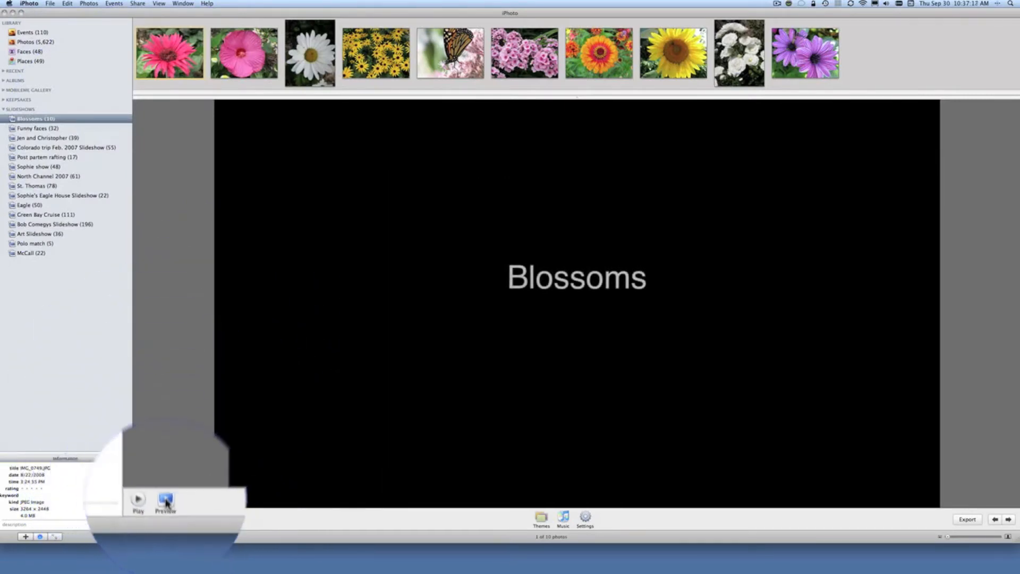
click(165, 503)
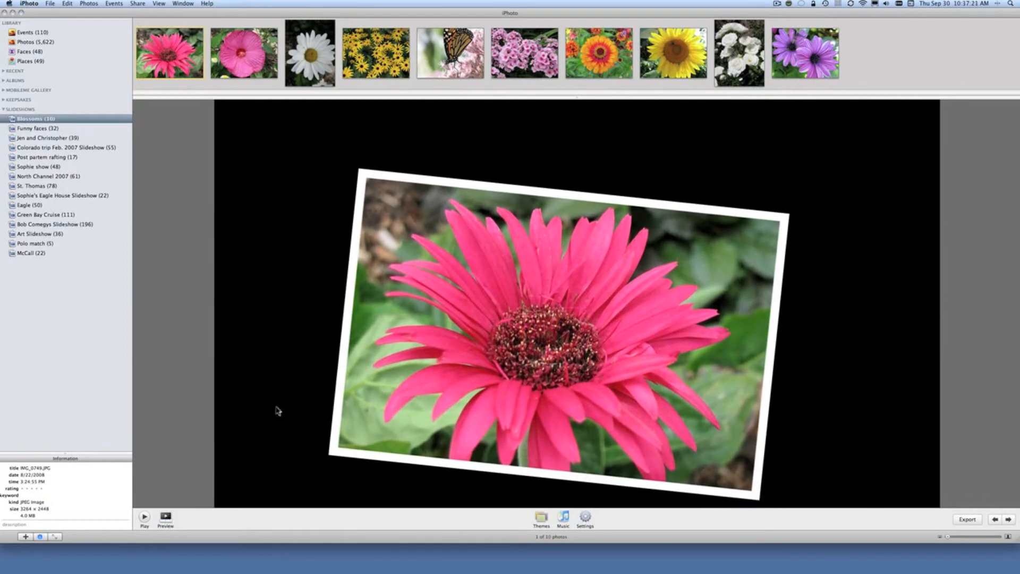
mouse_move(283, 207)
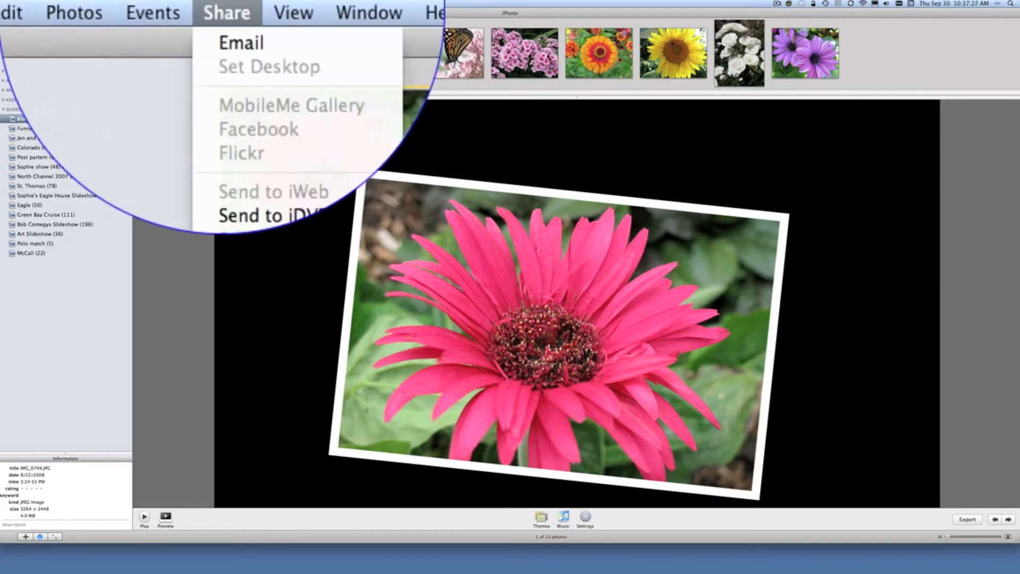
mouse_move(219, 42)
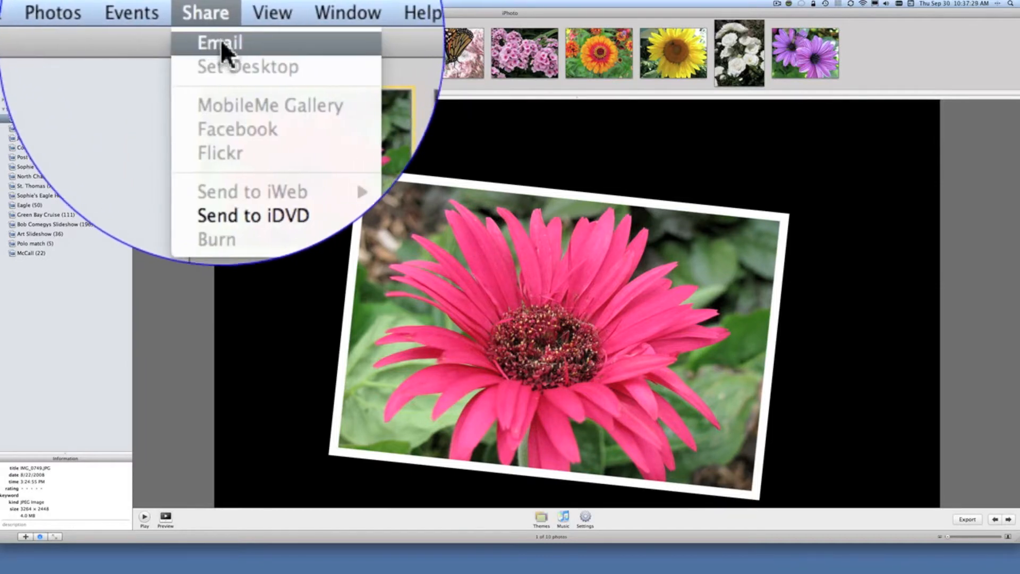
mouse_move(227, 220)
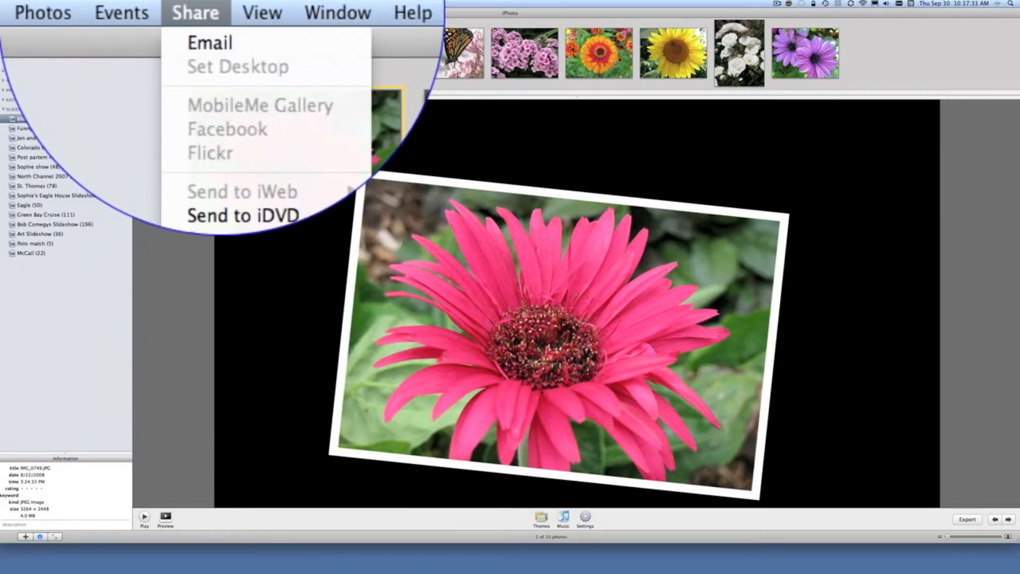
mouse_move(226, 42)
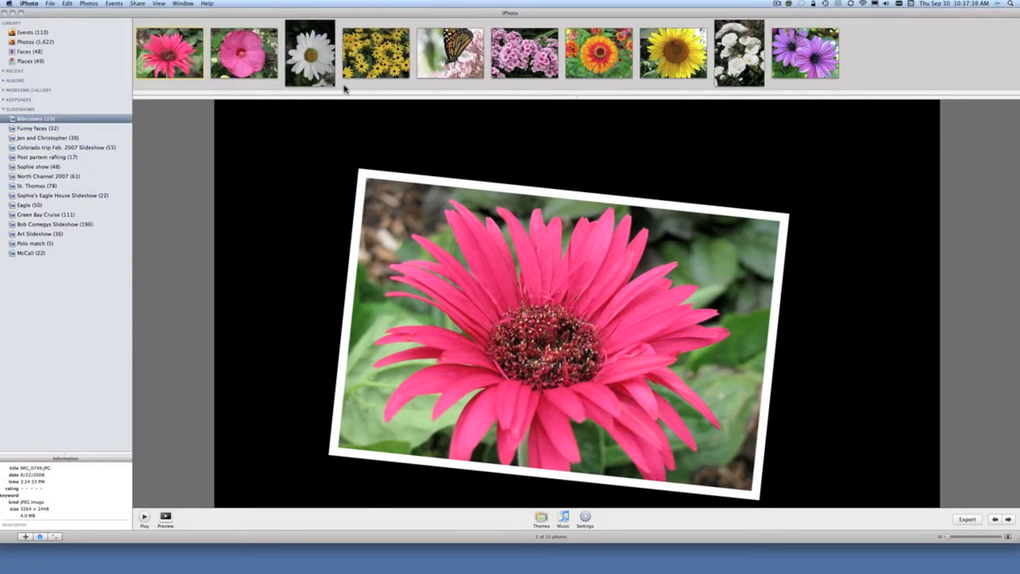
mouse_move(893, 340)
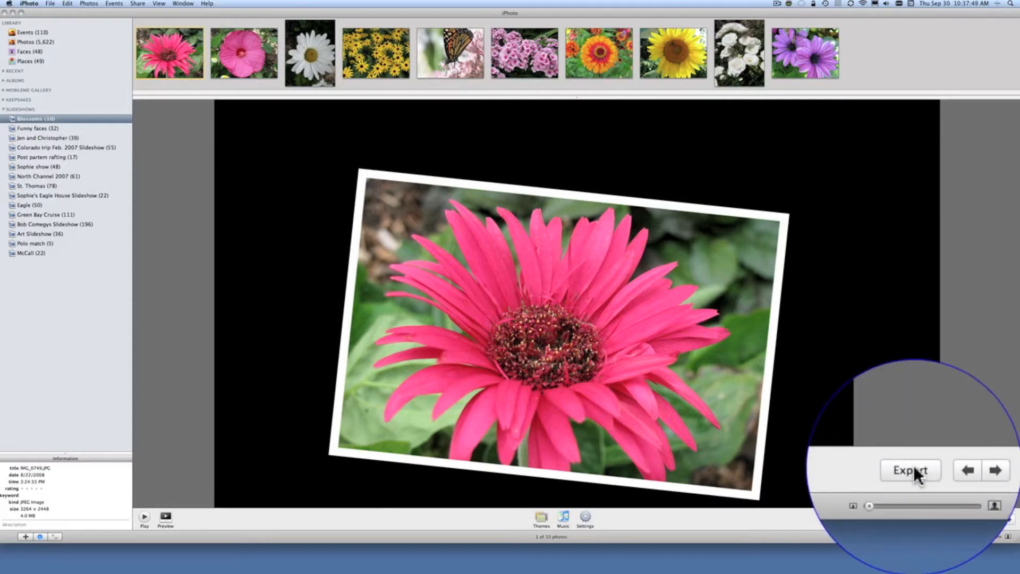
mouse_move(911, 470)
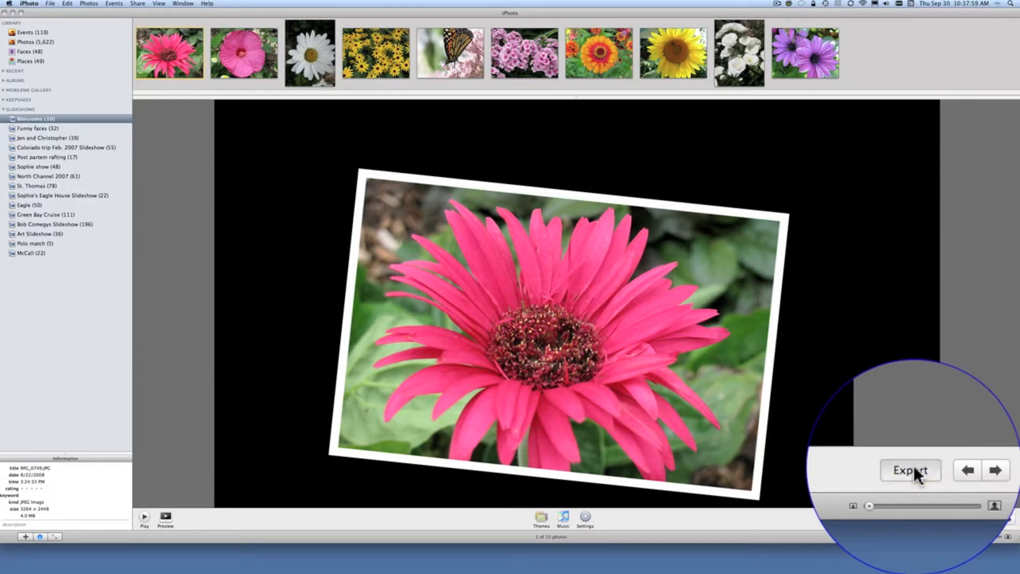
Export the Blossoms slideshow at the Large 960×540 size
click(910, 469)
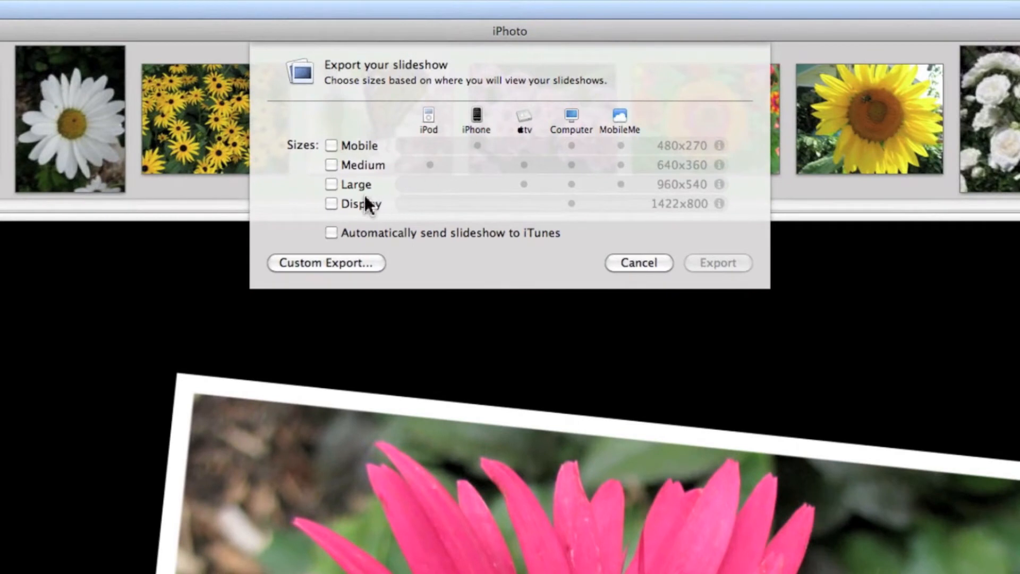
mouse_move(358, 150)
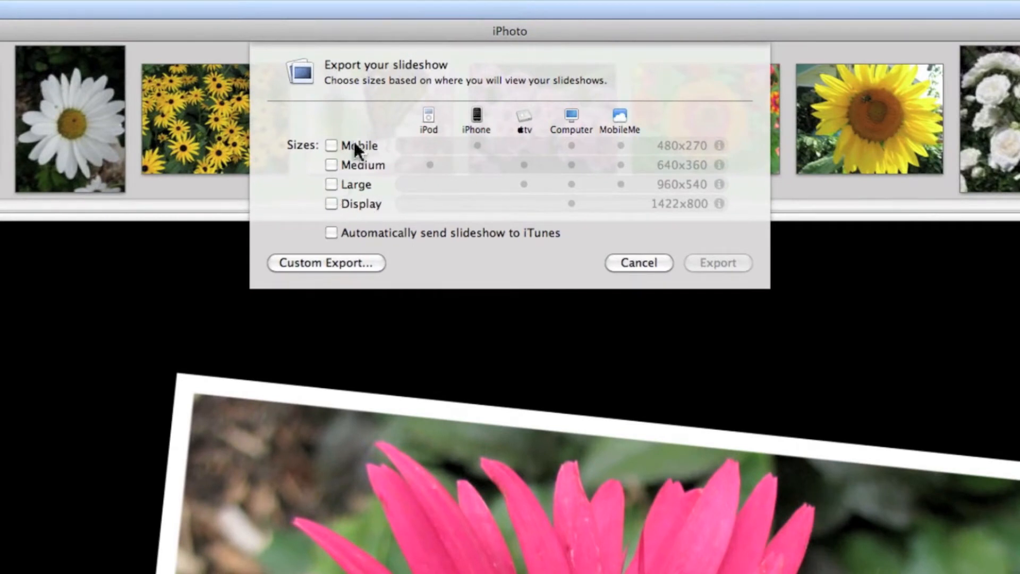
mouse_move(371, 184)
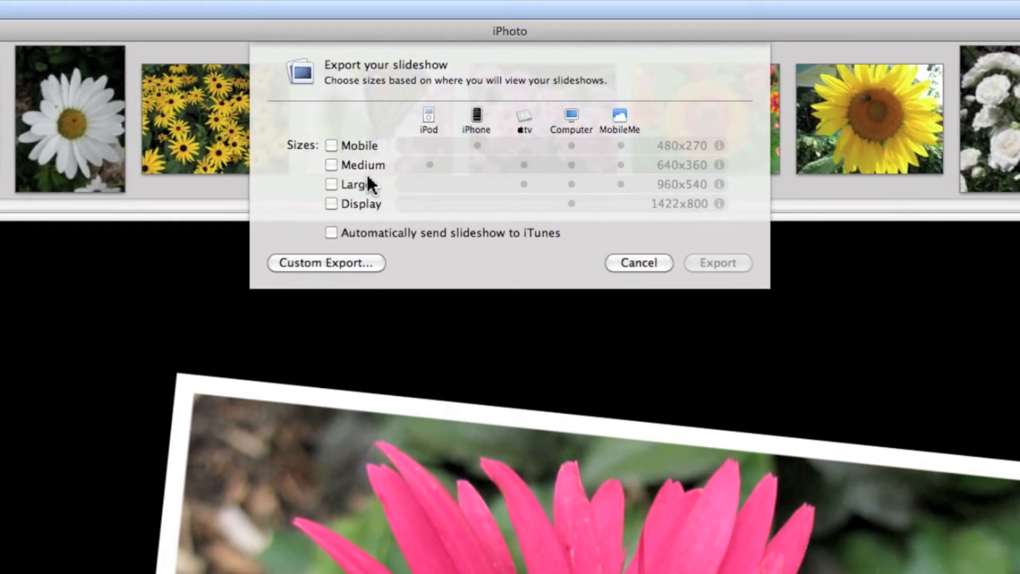
click(331, 184)
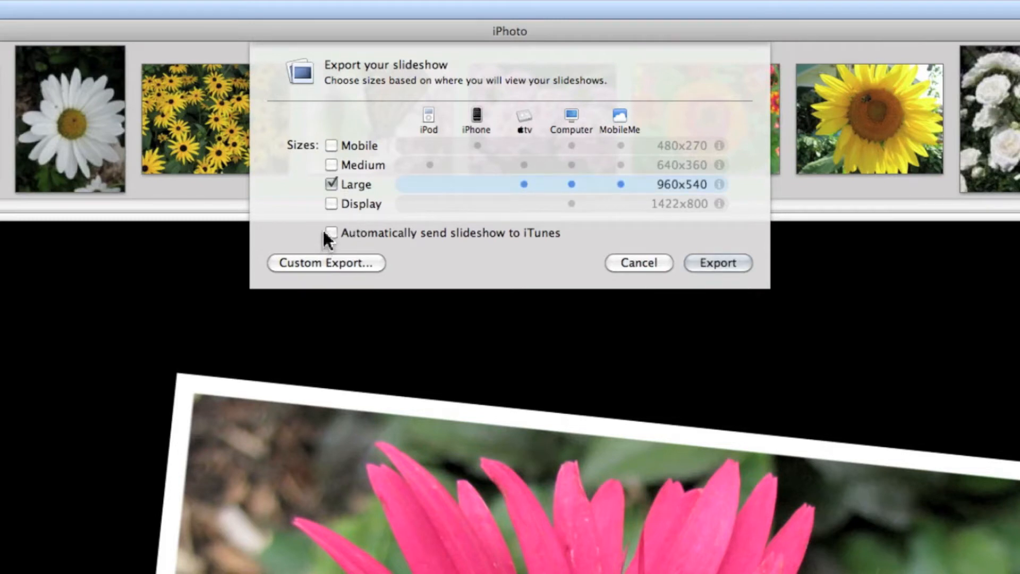
mouse_move(543, 242)
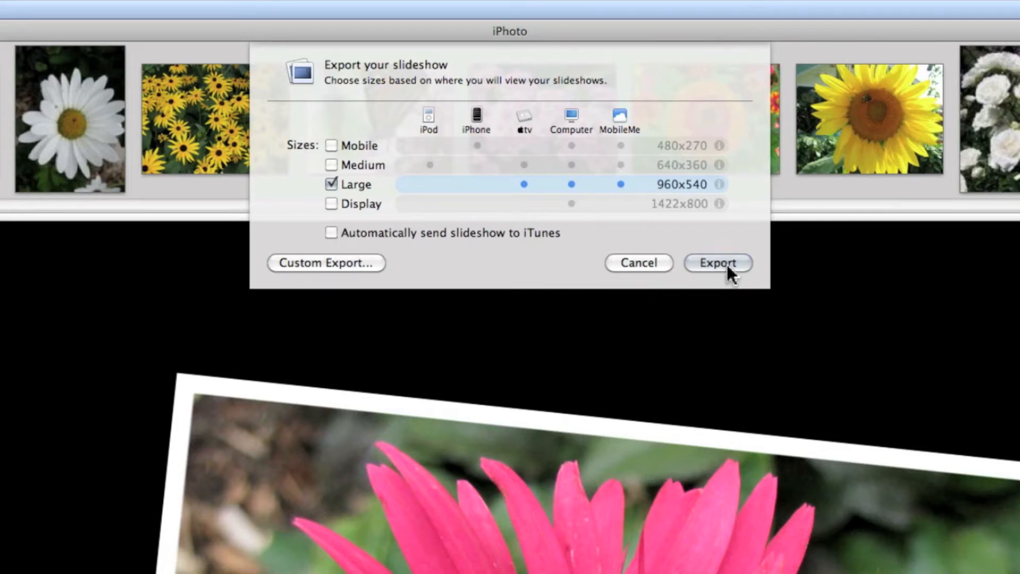
click(716, 262)
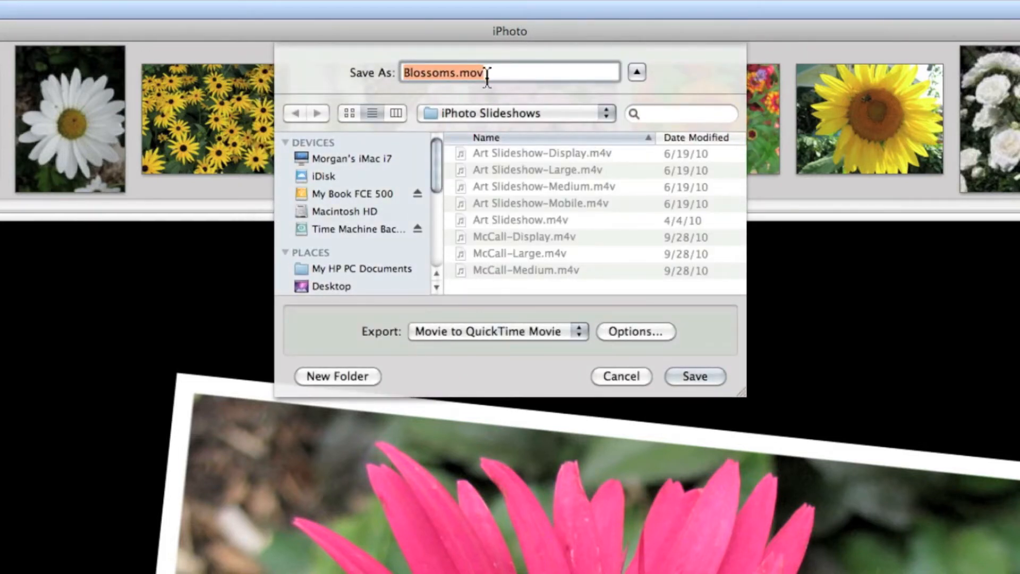
mouse_move(588, 275)
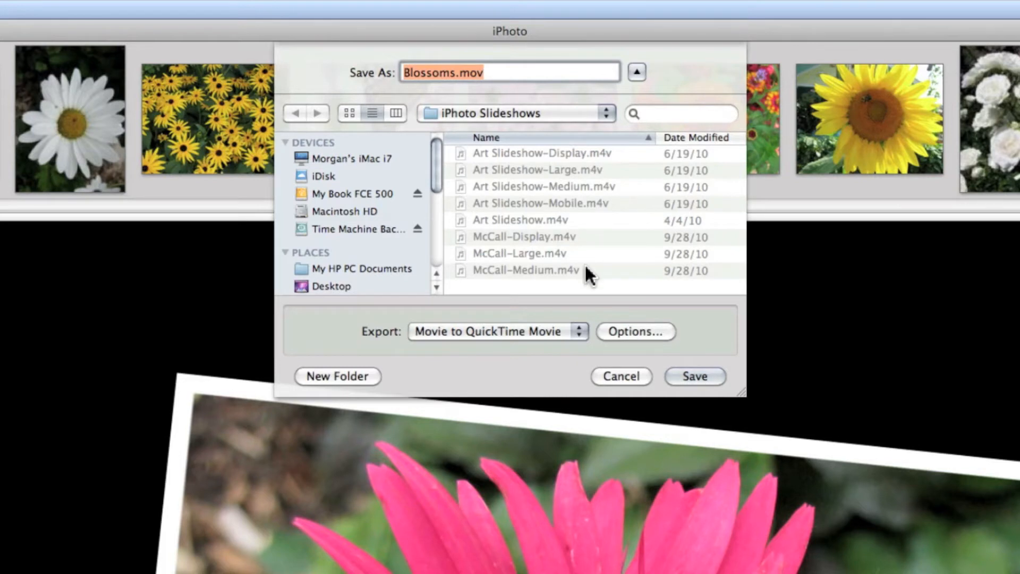
mouse_move(687, 369)
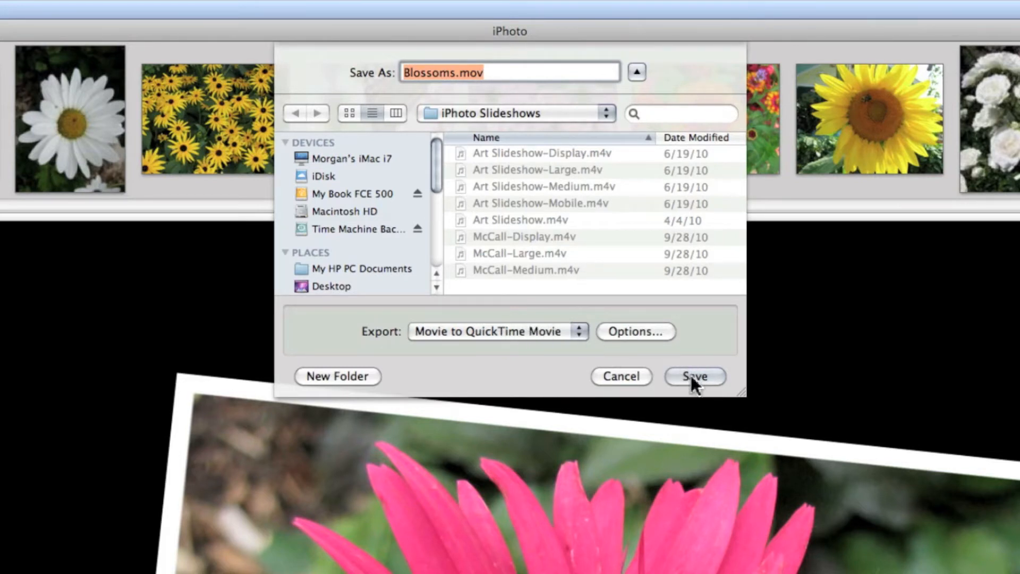
Save the movie as Blossoms.mov on the Desktop
click(331, 285)
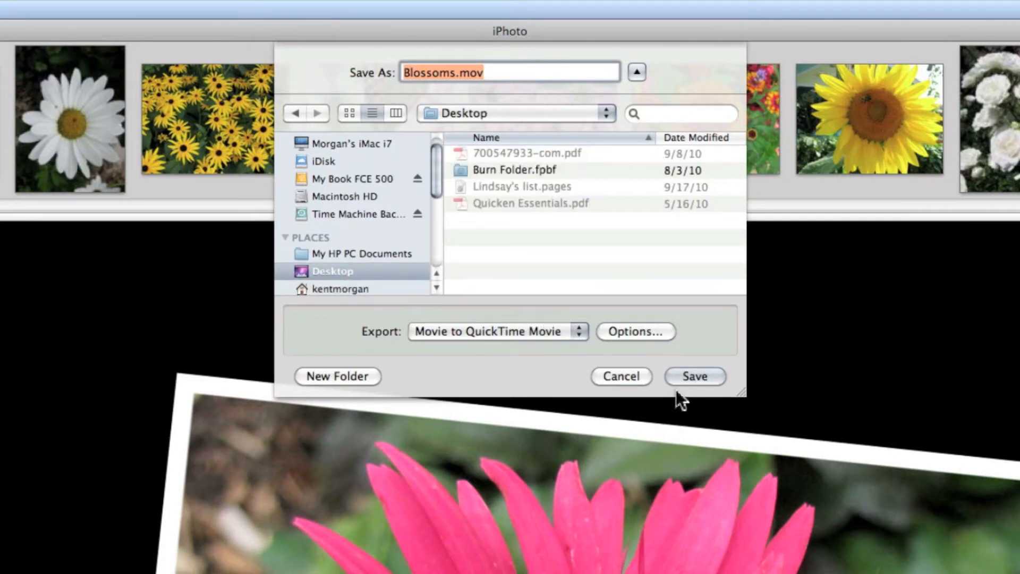
click(694, 376)
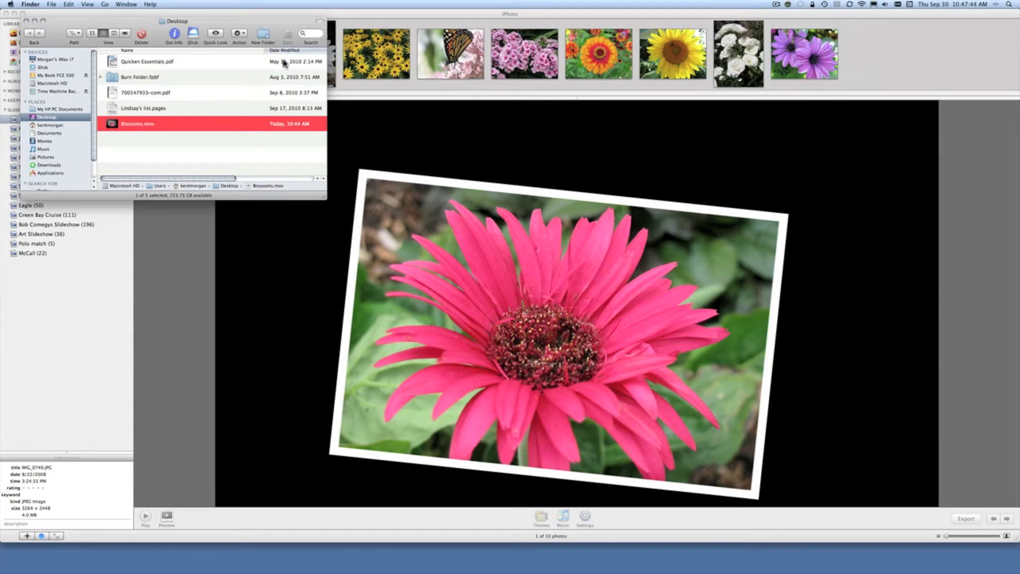
mouse_move(125, 138)
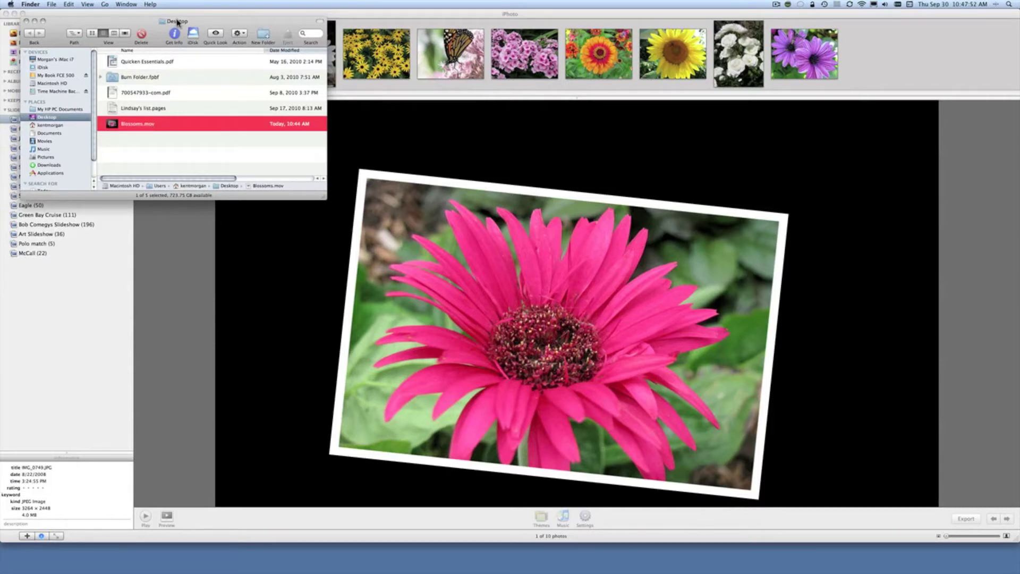
mouse_move(178, 24)
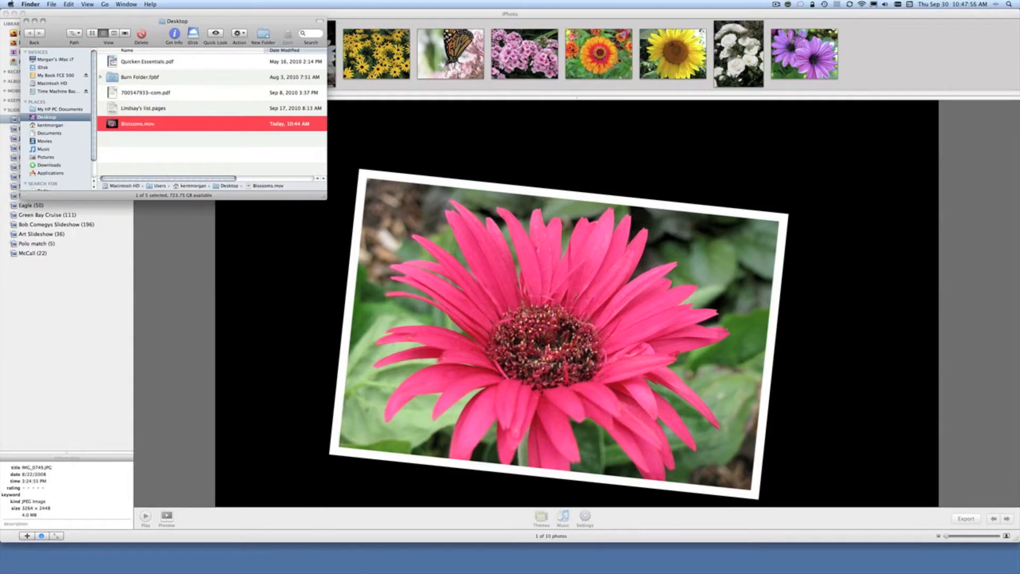
mouse_move(389, 508)
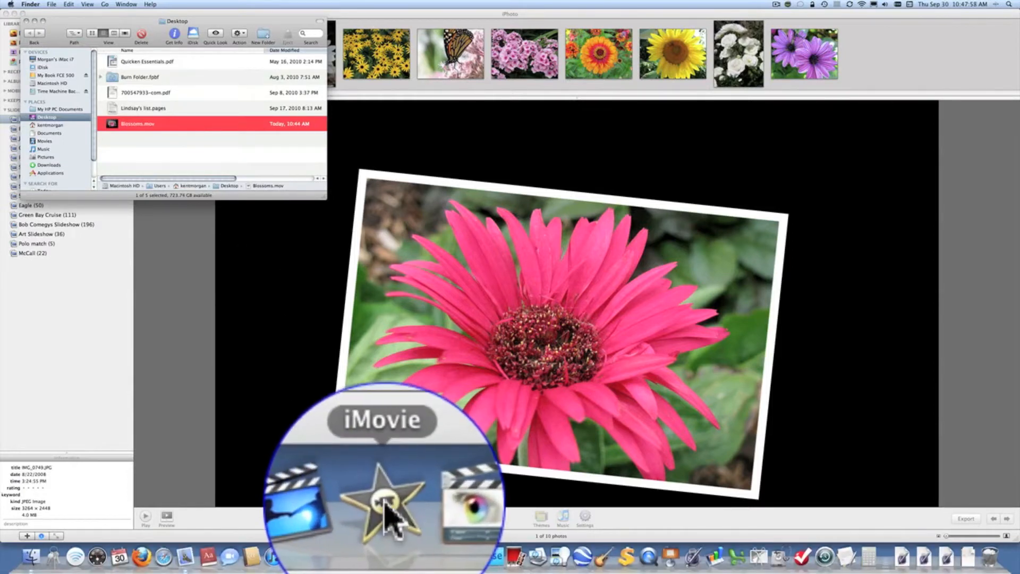
Launch iMovie from the Dock with Blossoms.mov waiting on the Desktop
click(389, 494)
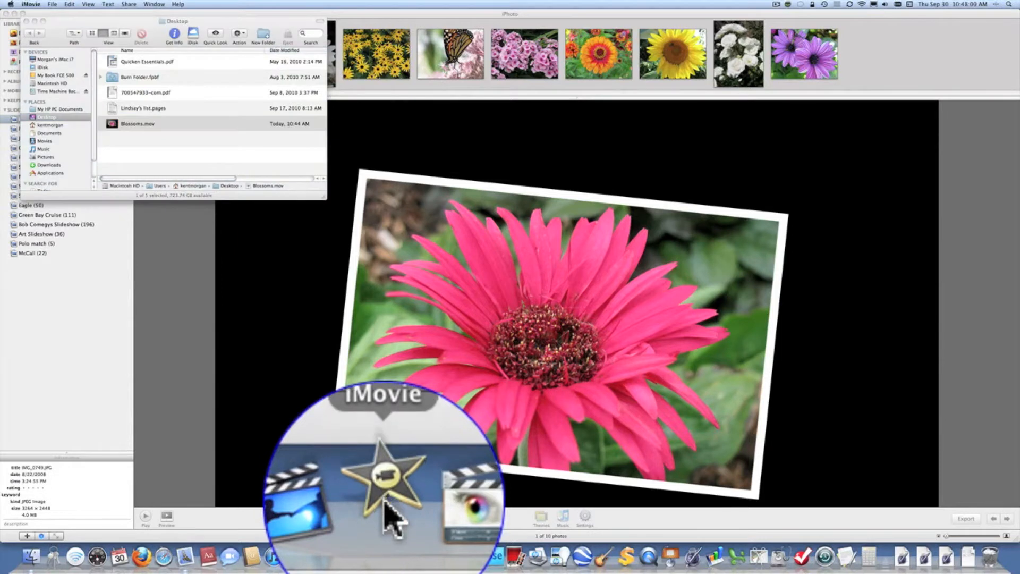
mouse_move(460, 344)
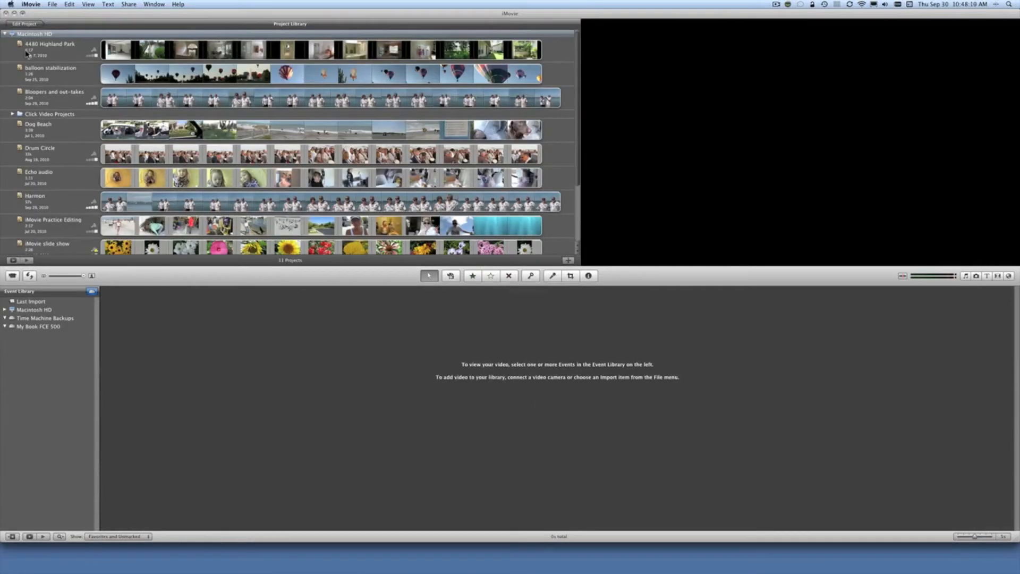
mouse_move(527, 272)
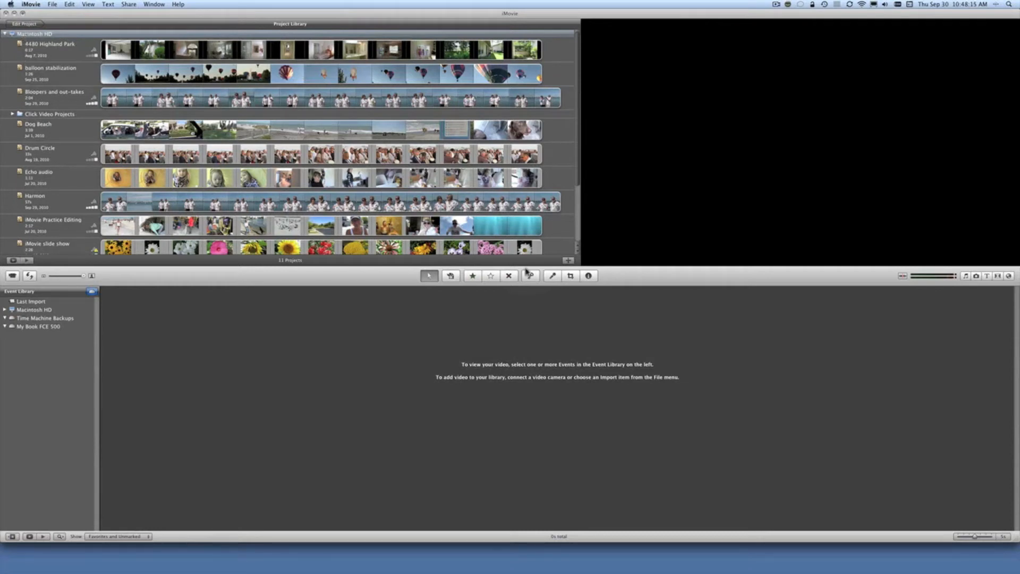
mouse_move(570, 266)
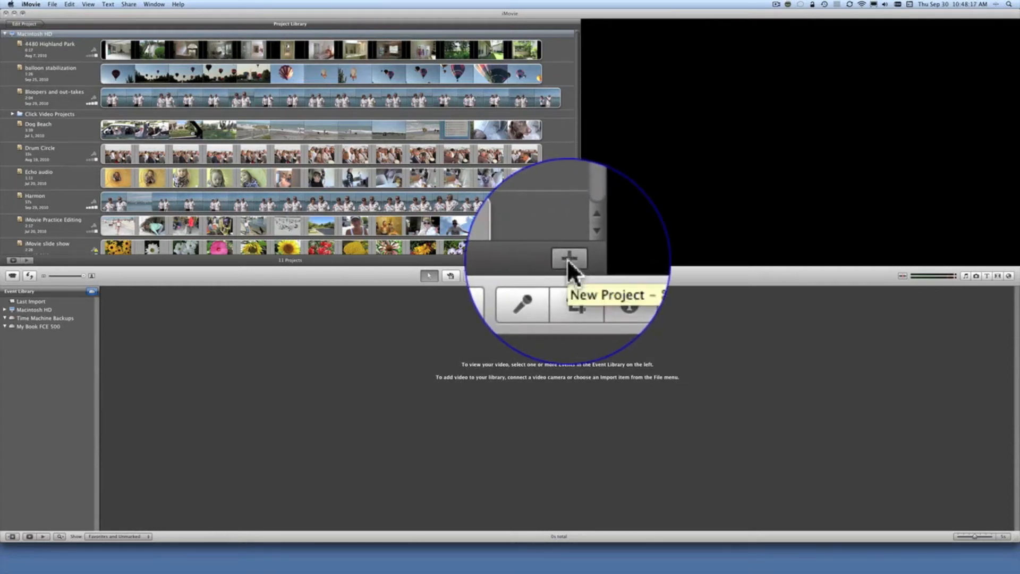
Create a new empty iMovie project named Blossoms
click(570, 258)
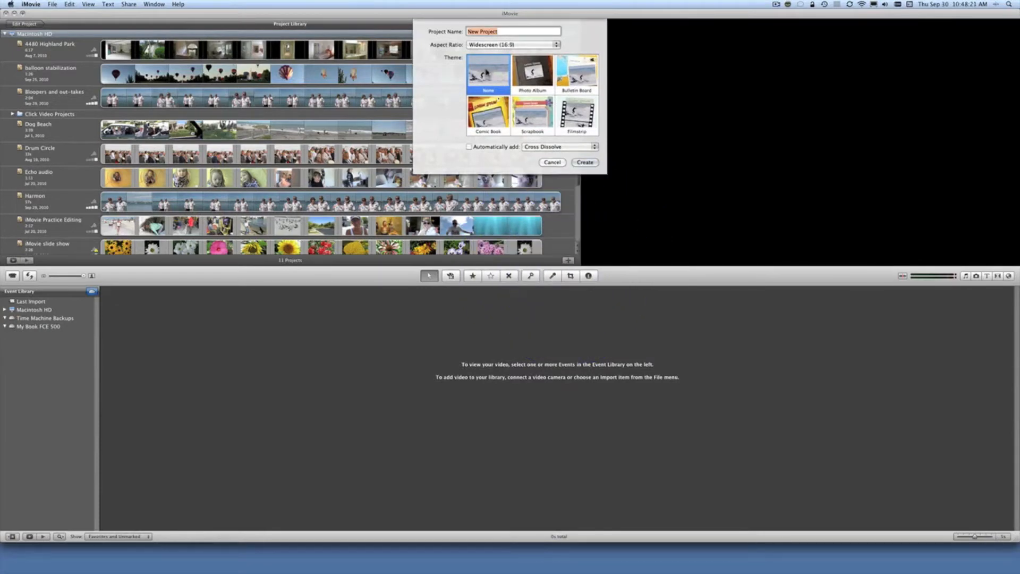
click(583, 162)
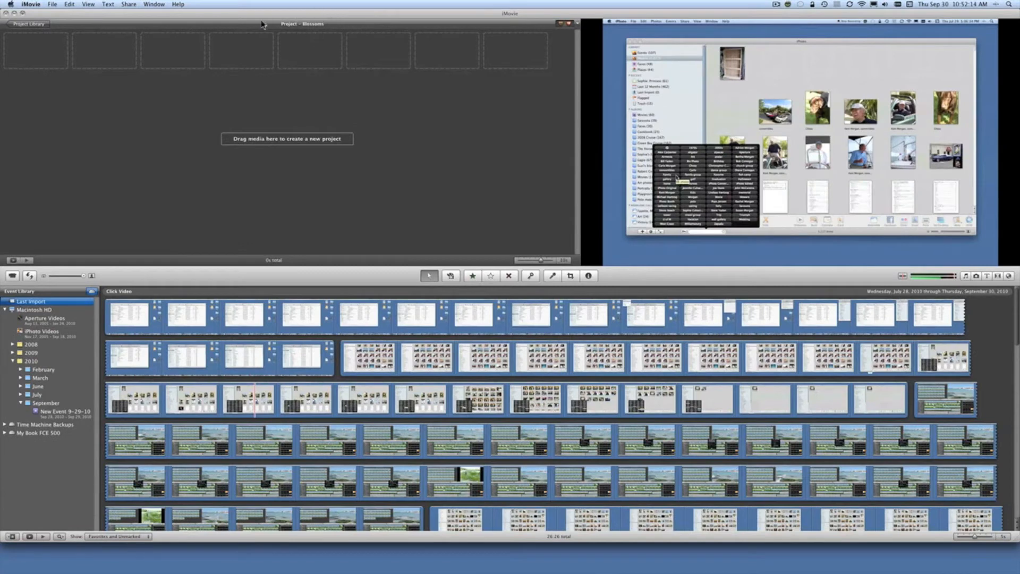
mouse_move(293, 40)
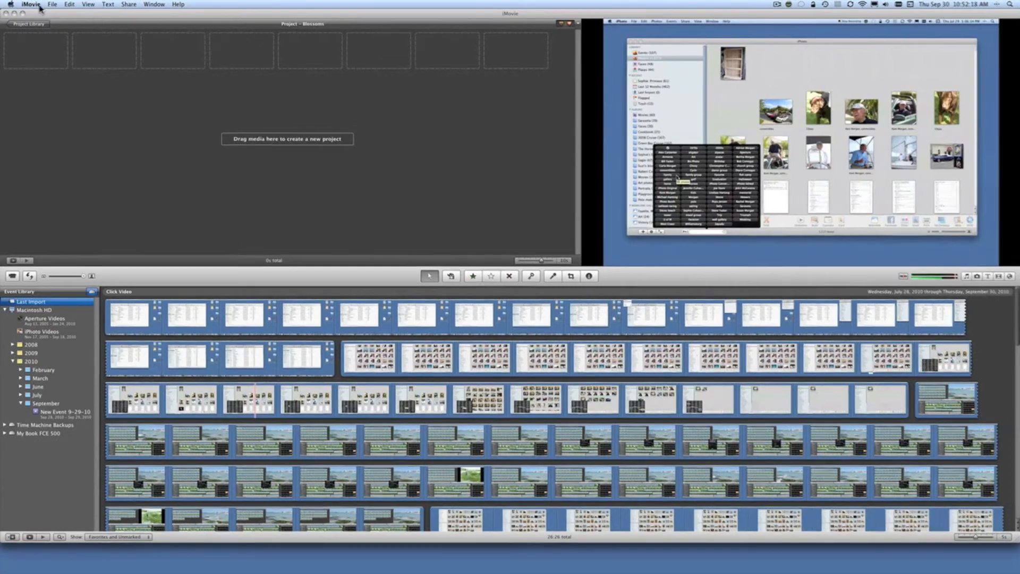
Choose Blossoms.mov from the Desktop for import into a new event
click(52, 5)
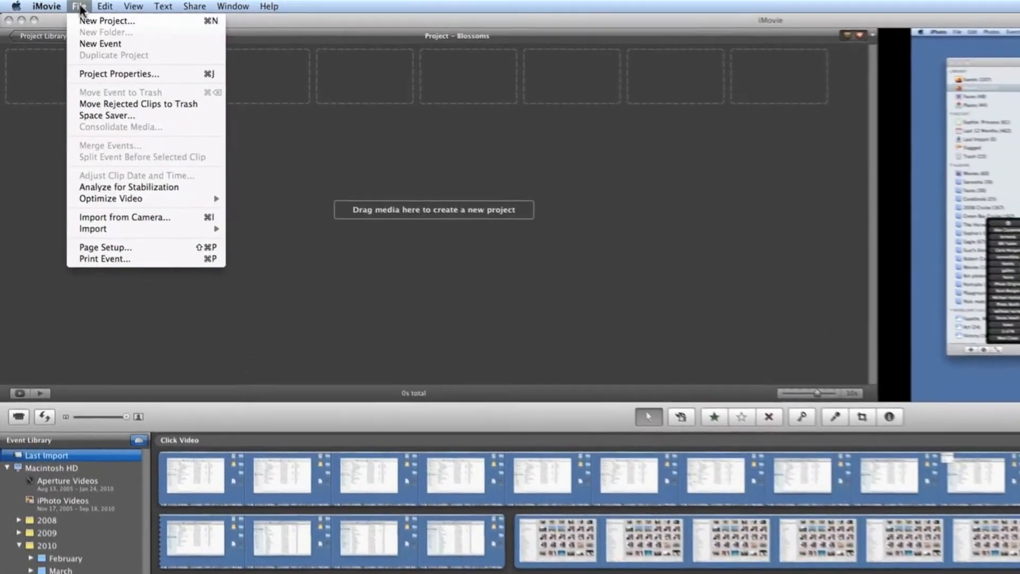
mouse_move(114, 205)
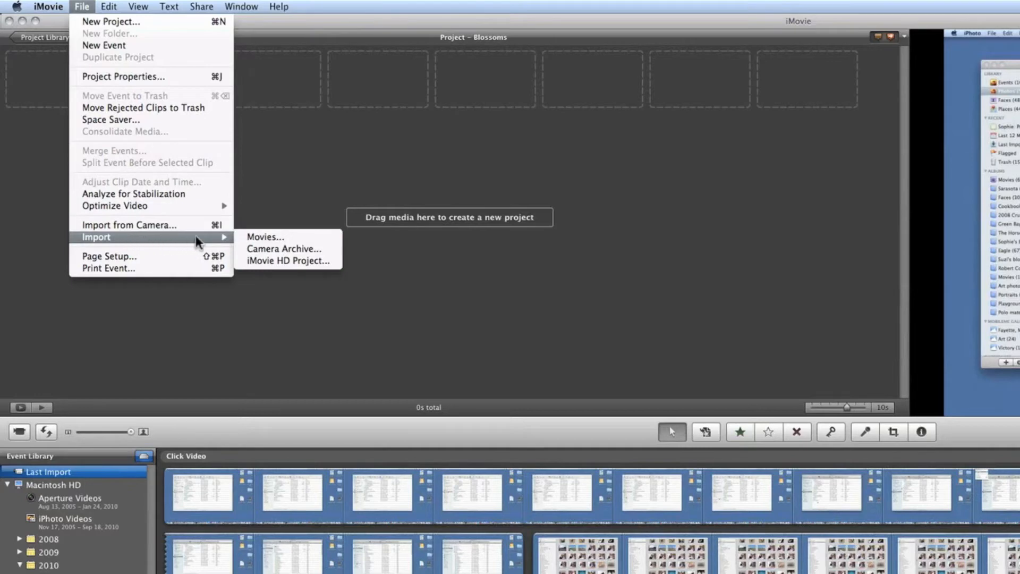
mouse_move(265, 237)
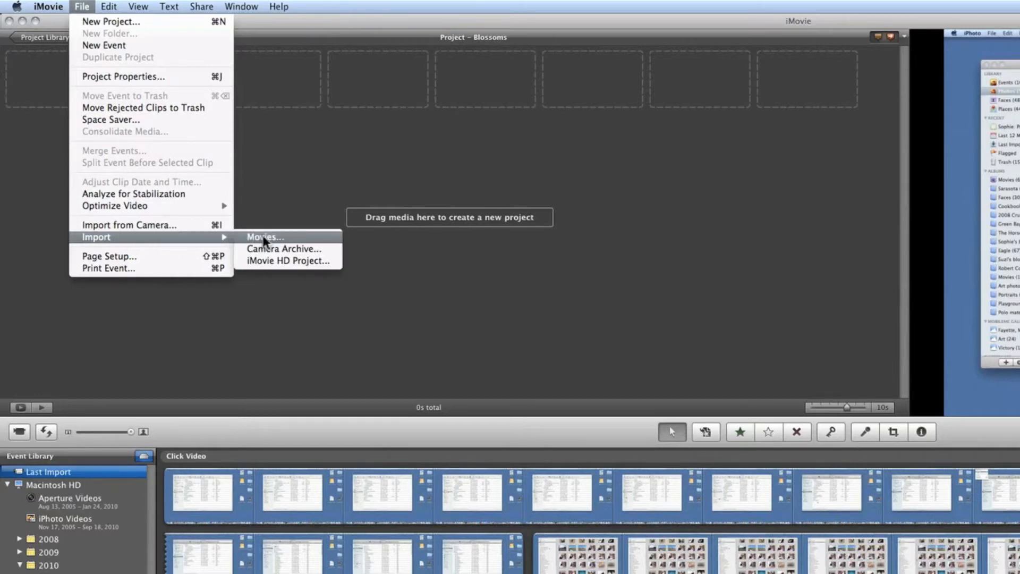
click(264, 236)
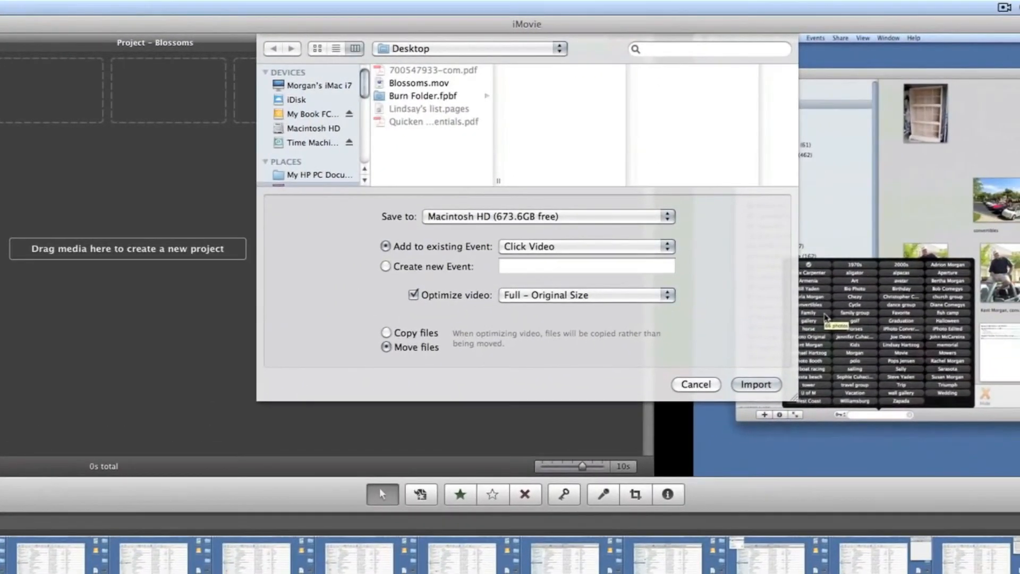
mouse_move(402, 52)
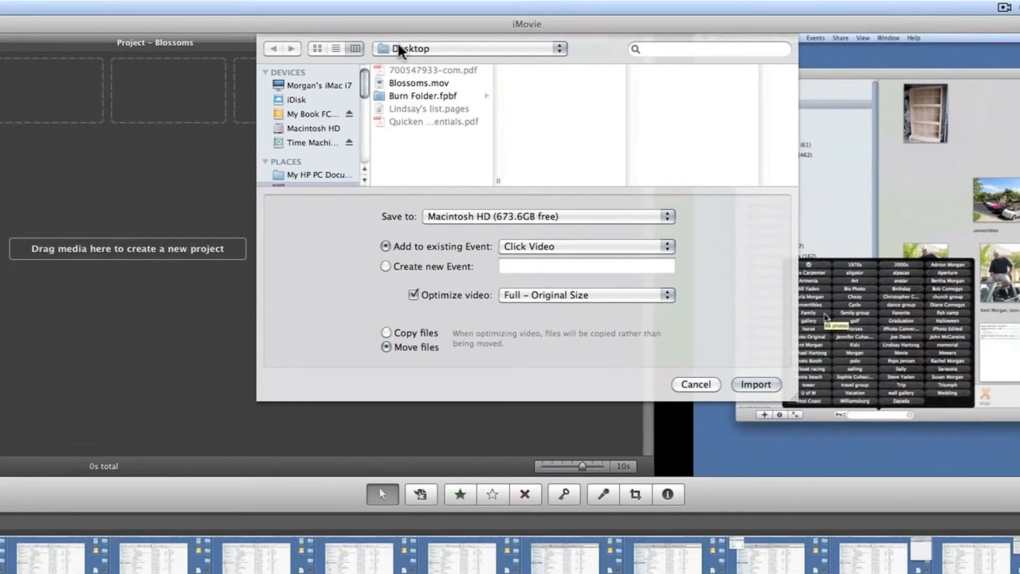
mouse_move(413, 86)
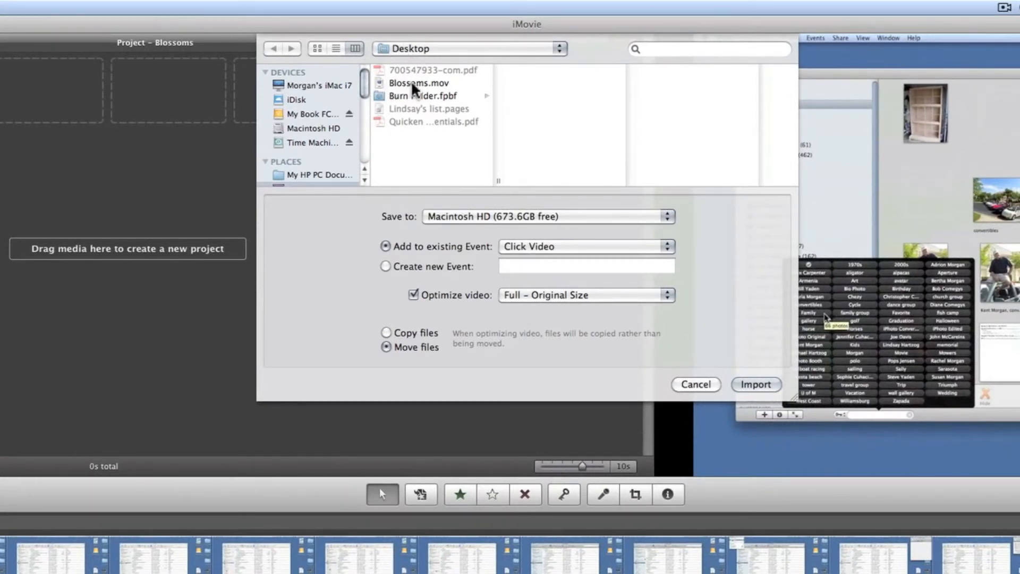
click(420, 83)
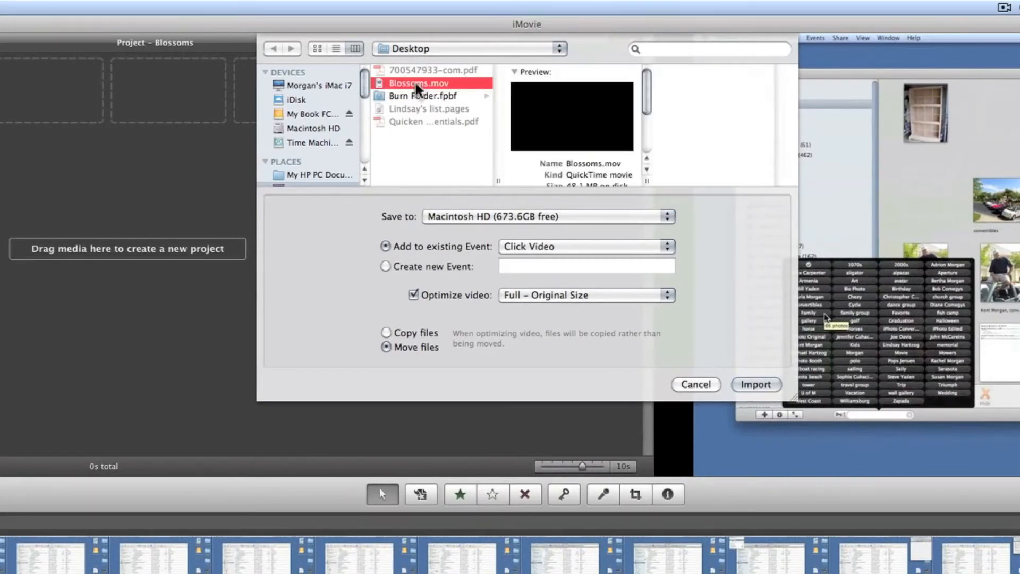
mouse_move(562, 253)
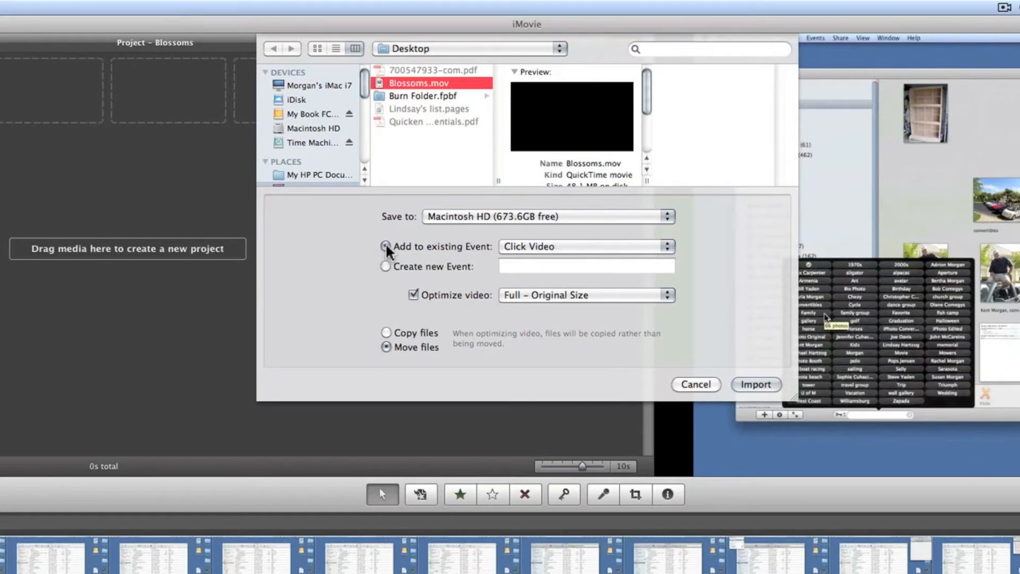
click(384, 245)
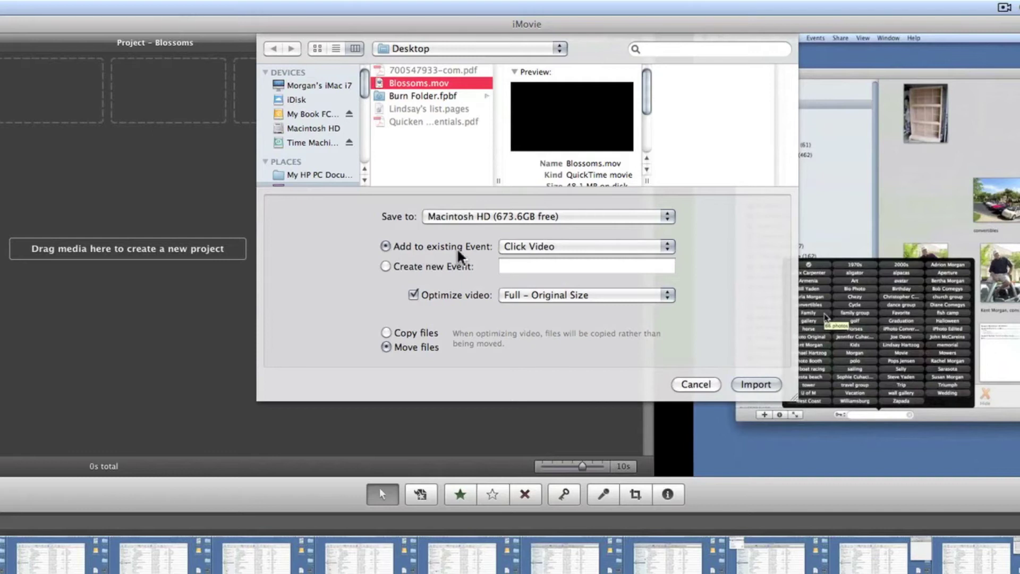
click(384, 265)
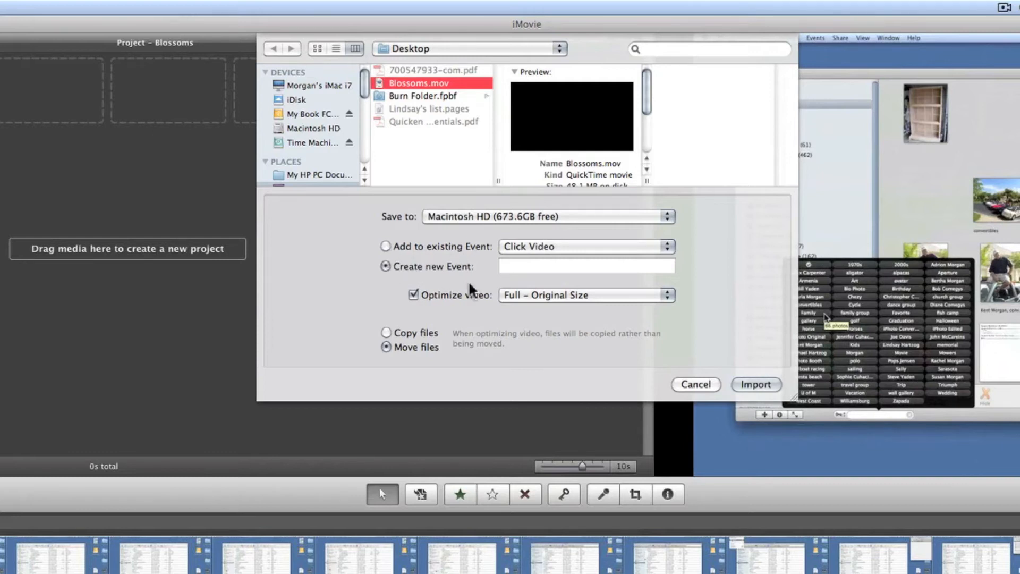
Name the new event 'Blossom slide show' and import the movie into it
click(584, 265)
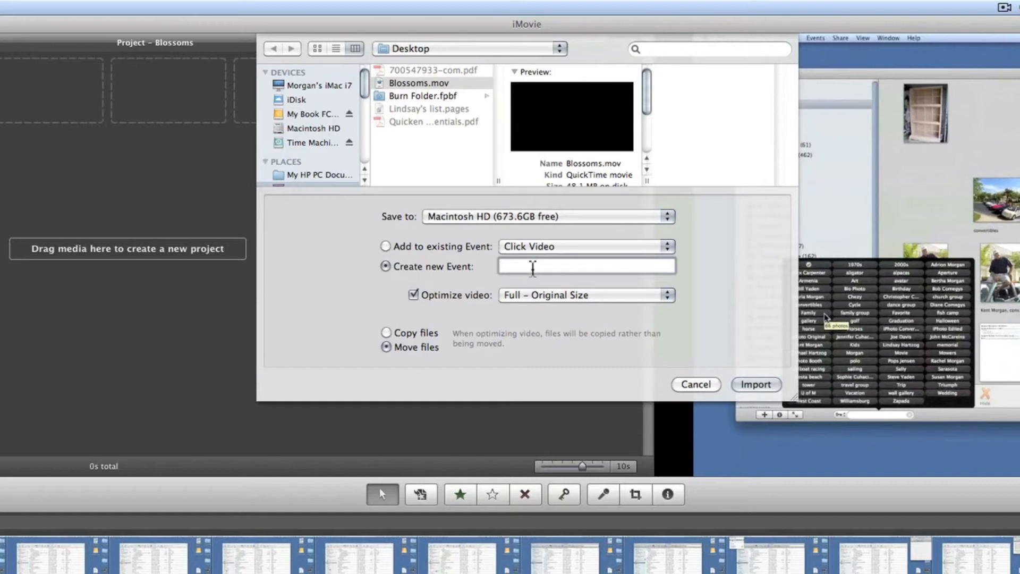
text(Bl)
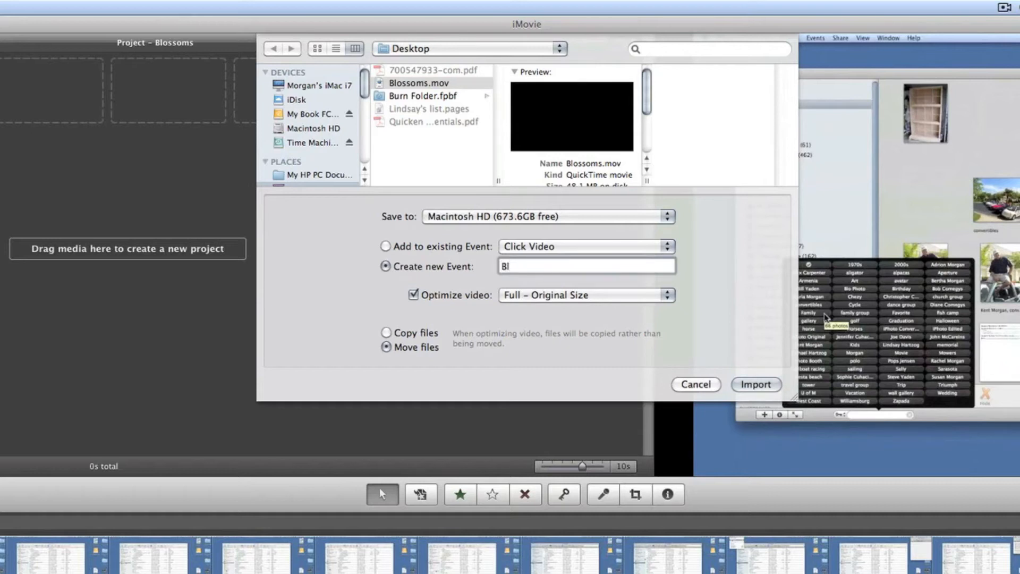
text(osss)
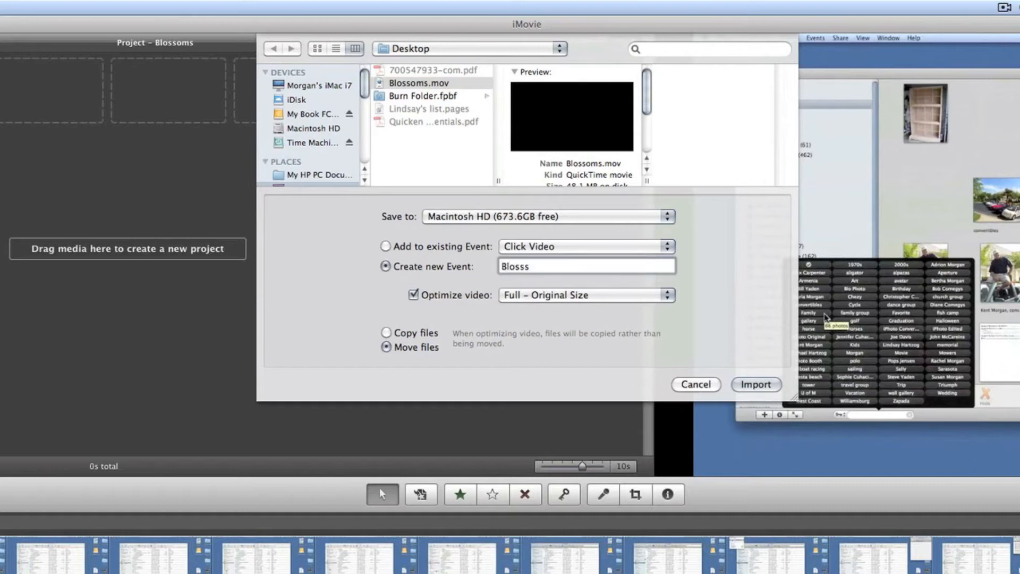
key(Backspace)
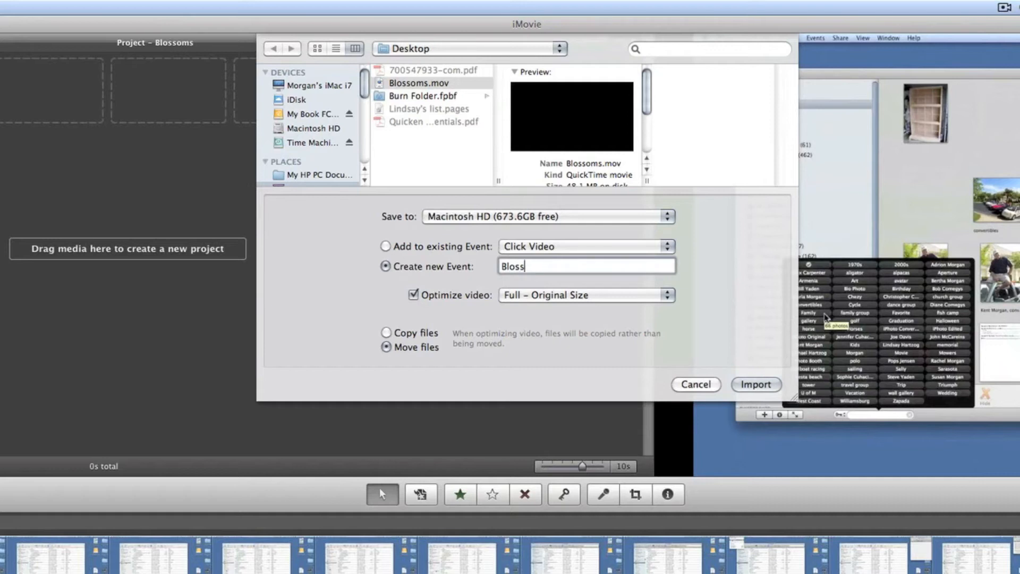
text(om)
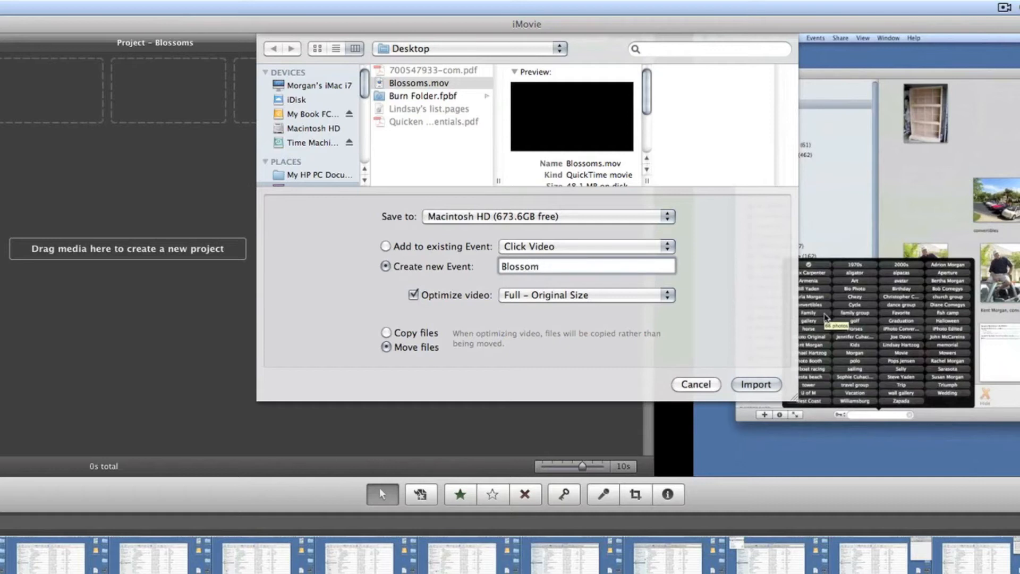
text(d)
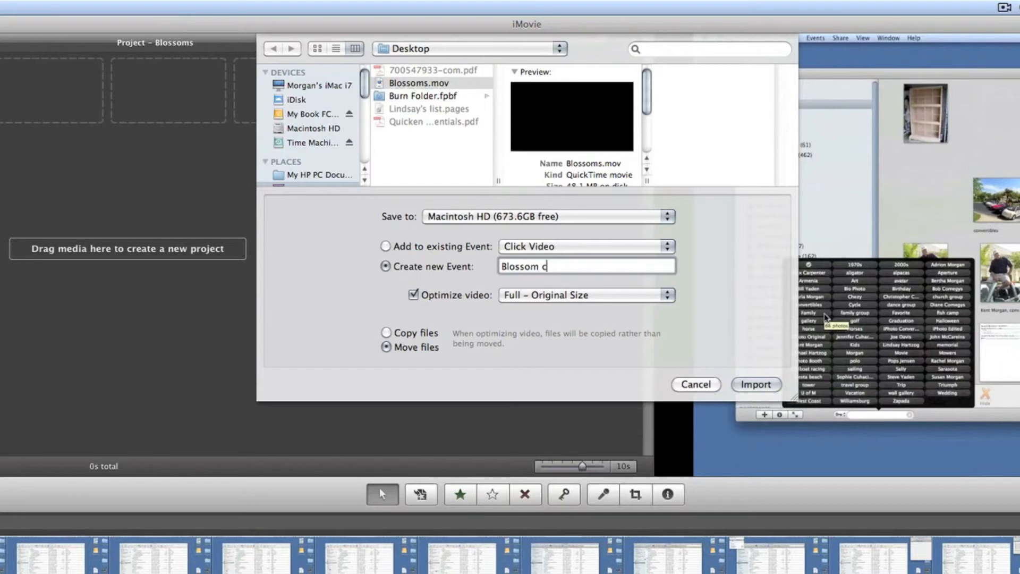
text(sl)
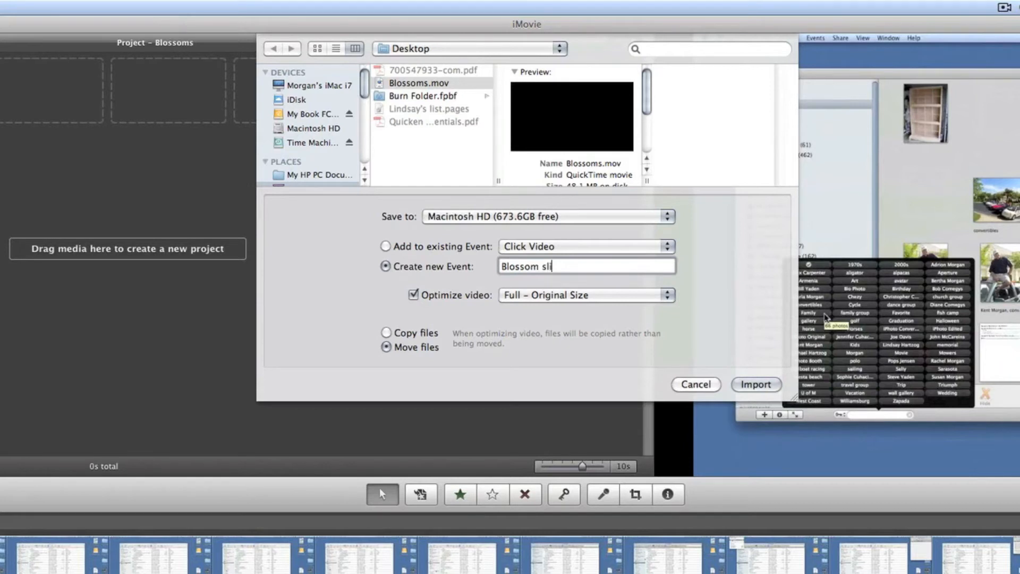
text(ide show)
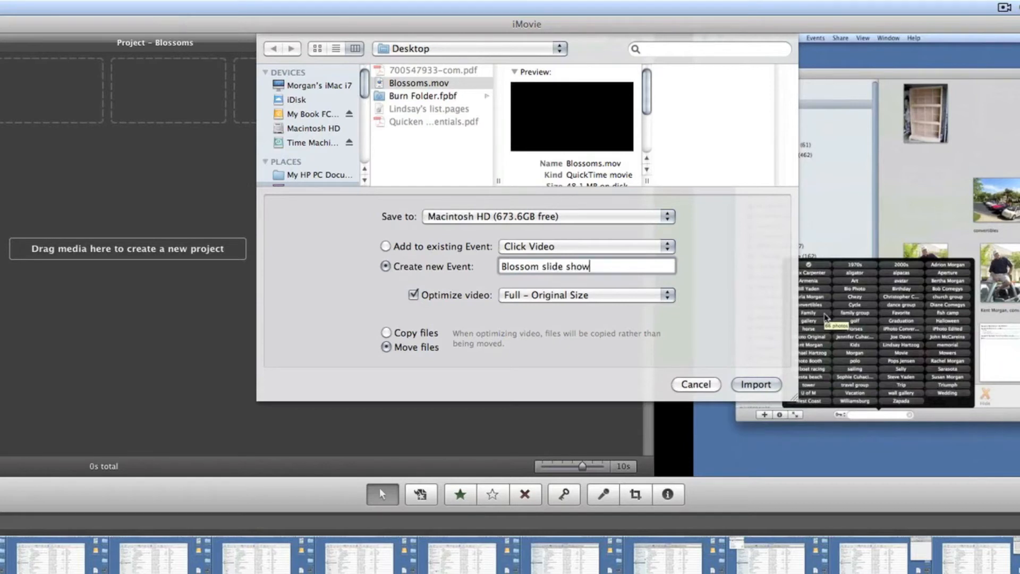
mouse_move(708, 303)
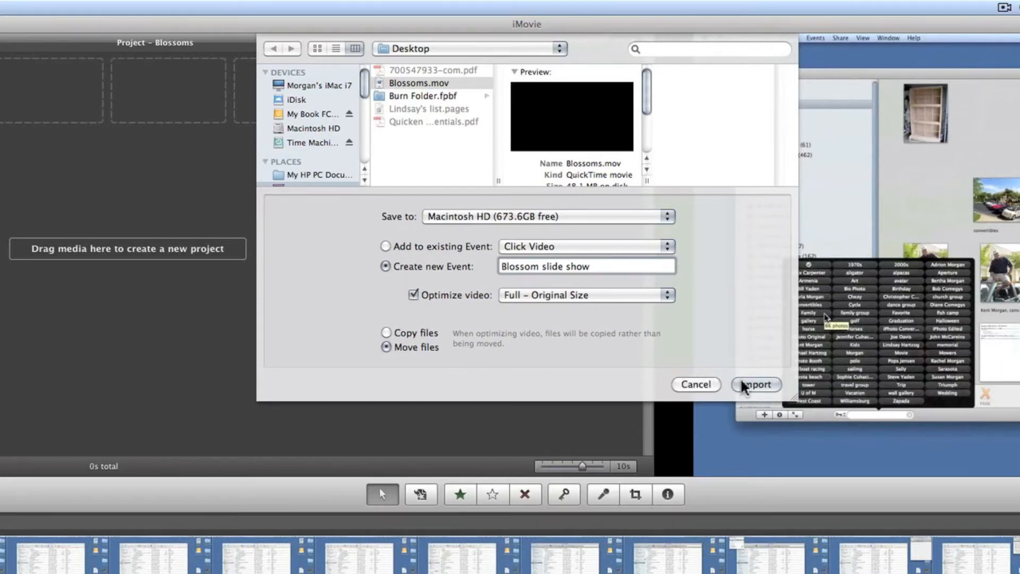
click(754, 383)
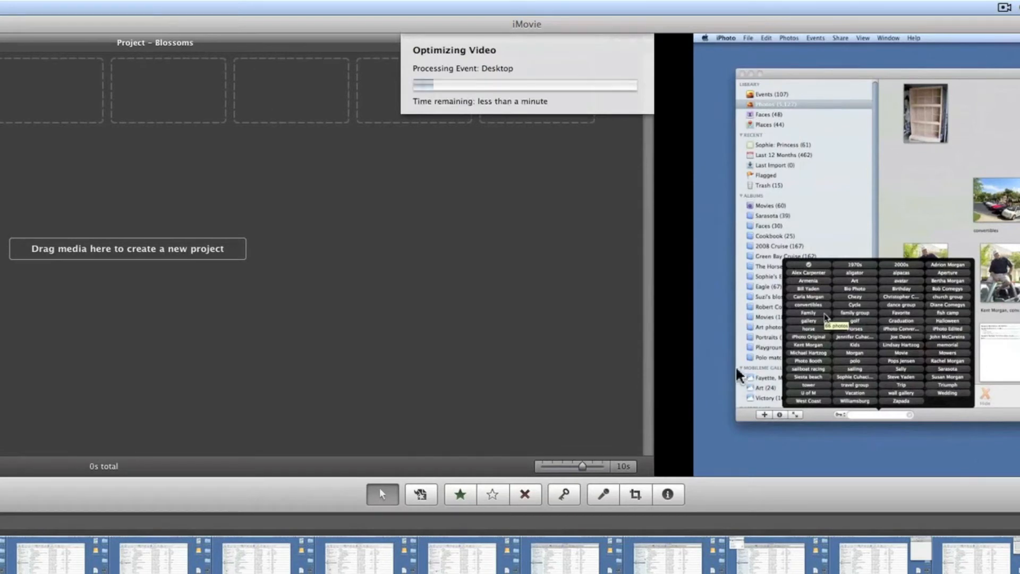
mouse_move(992, 23)
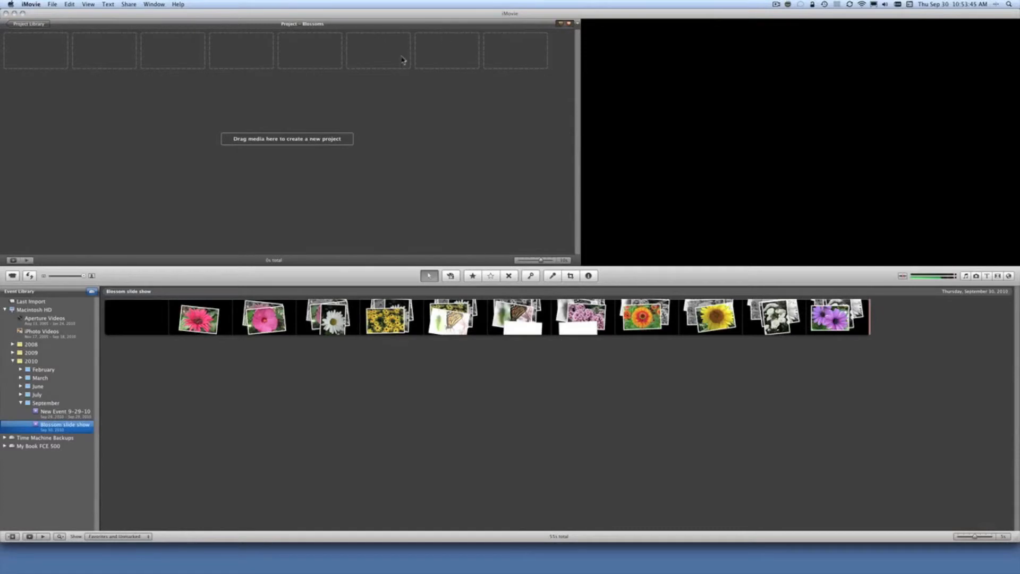
mouse_move(170, 225)
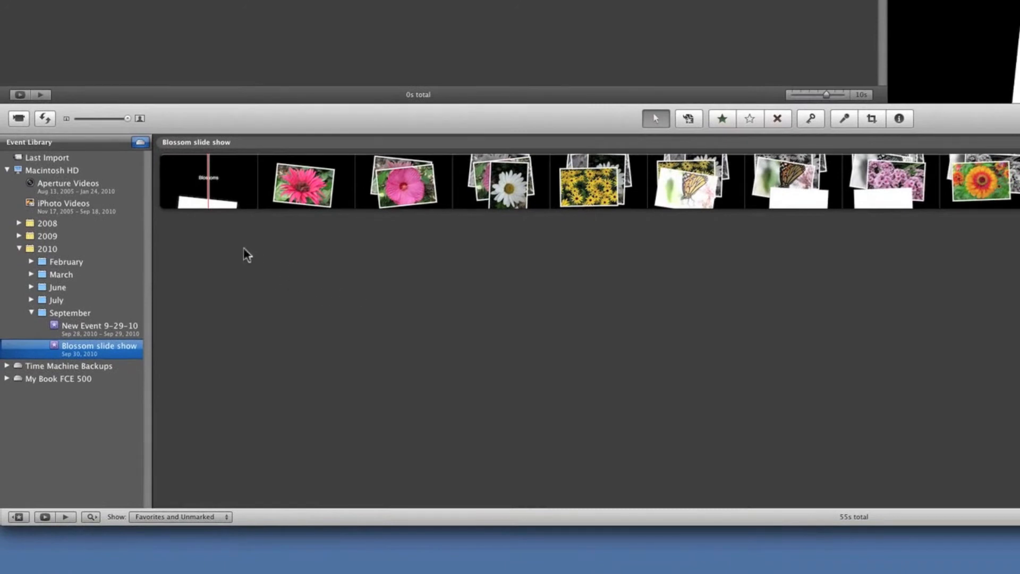
mouse_move(71, 343)
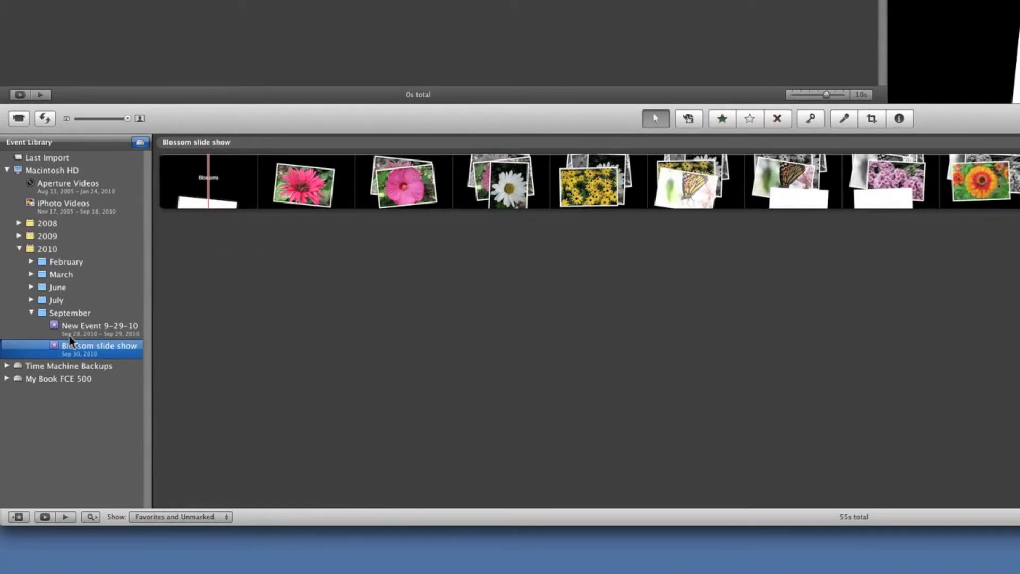
mouse_move(40, 352)
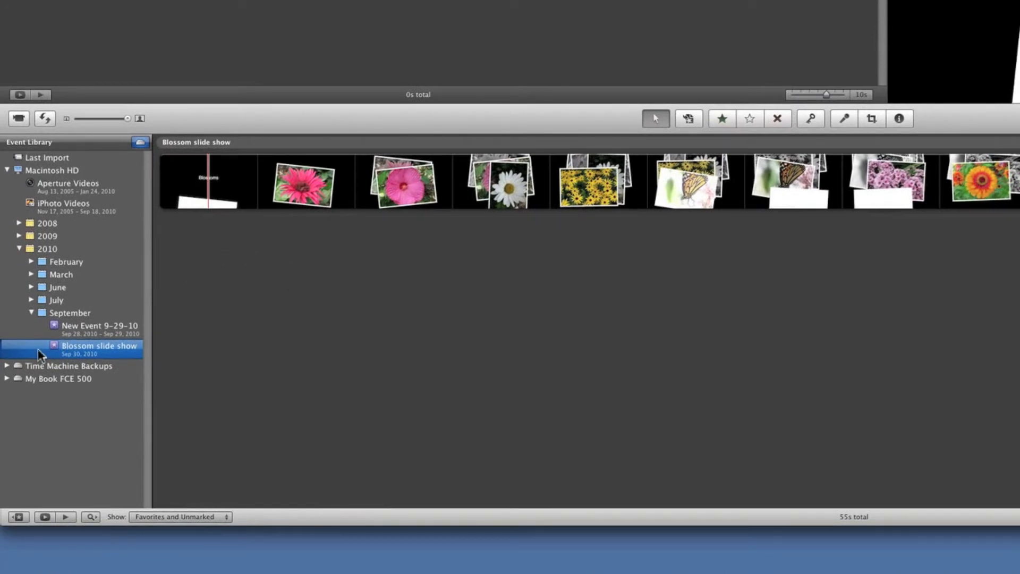
mouse_move(110, 355)
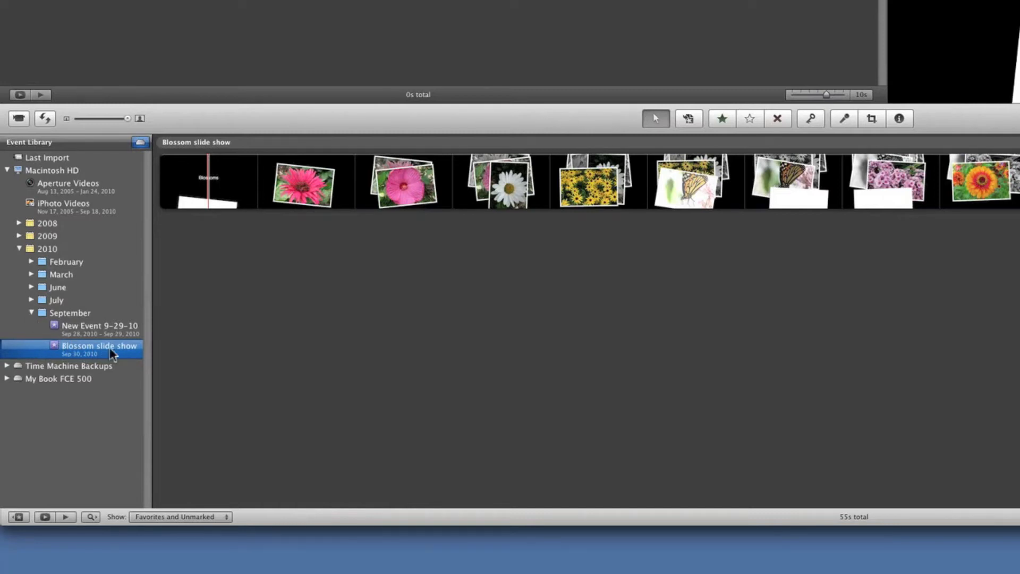
mouse_move(301, 295)
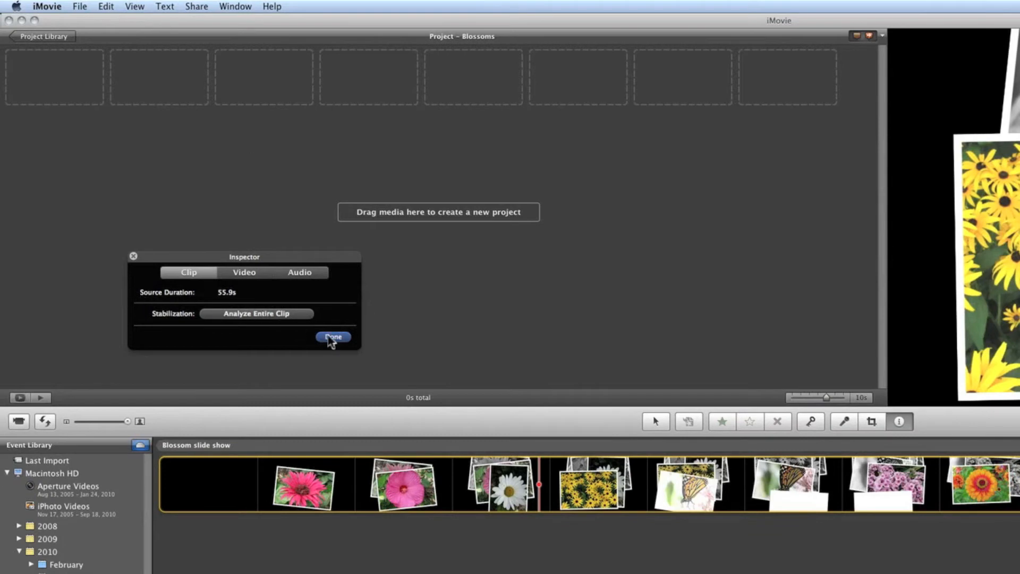
Close the clip Inspector and bring up iMovie's sharing destinations for the 55s Blossoms project
click(332, 337)
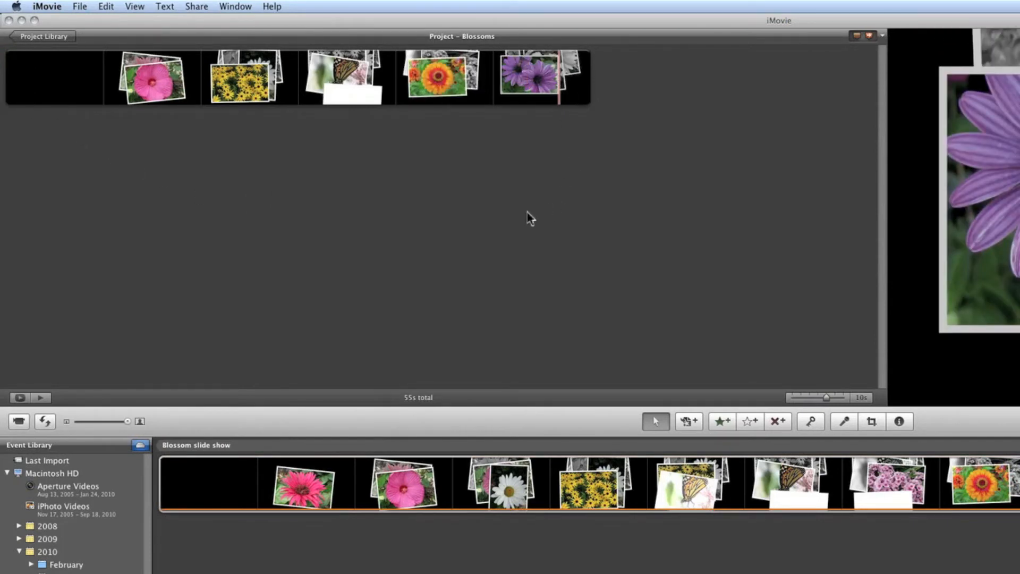
mouse_move(499, 225)
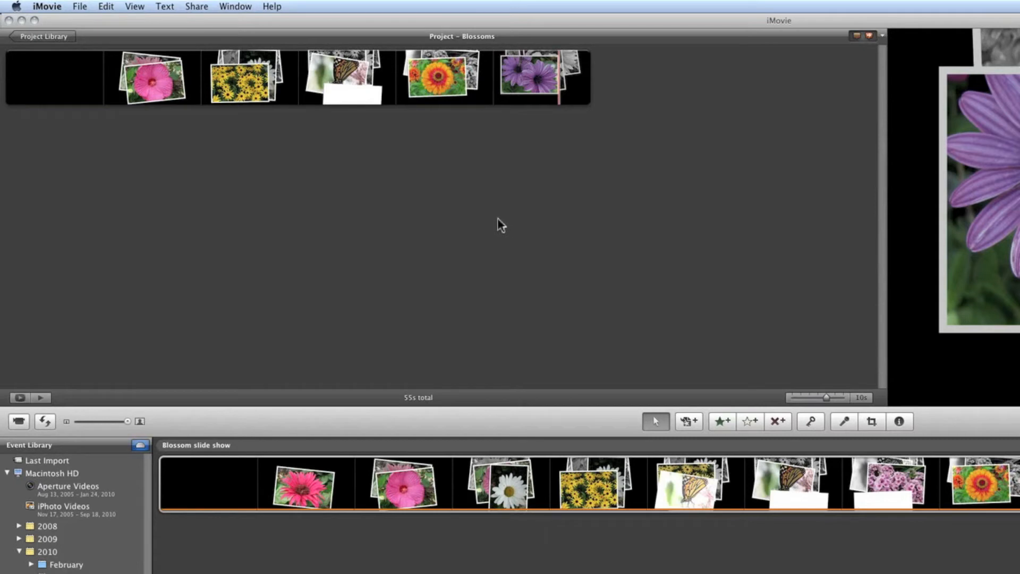
click(196, 7)
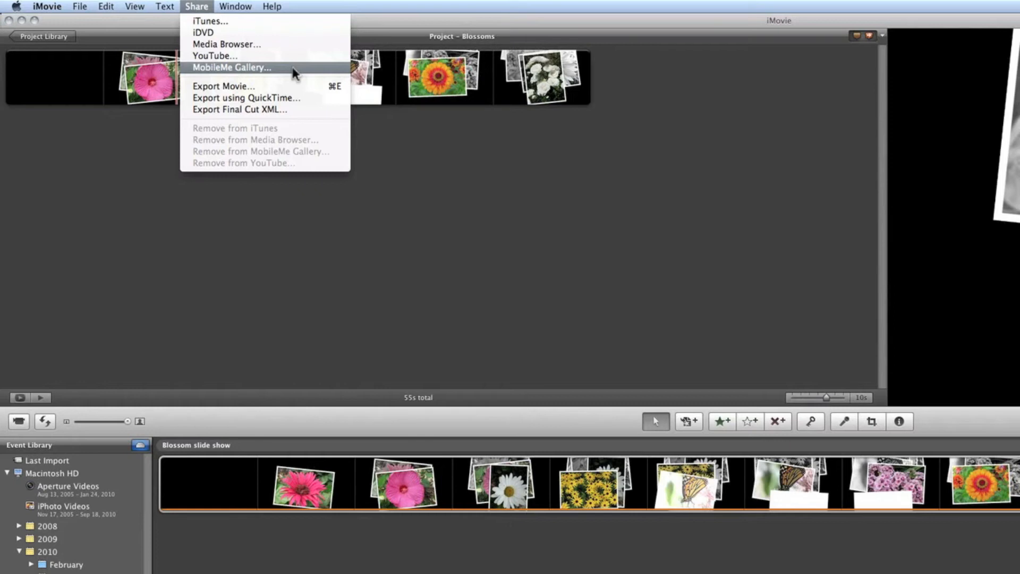
Publish Blossoms to the MobileMe Gallery, hidden from the Gallery home page
click(232, 67)
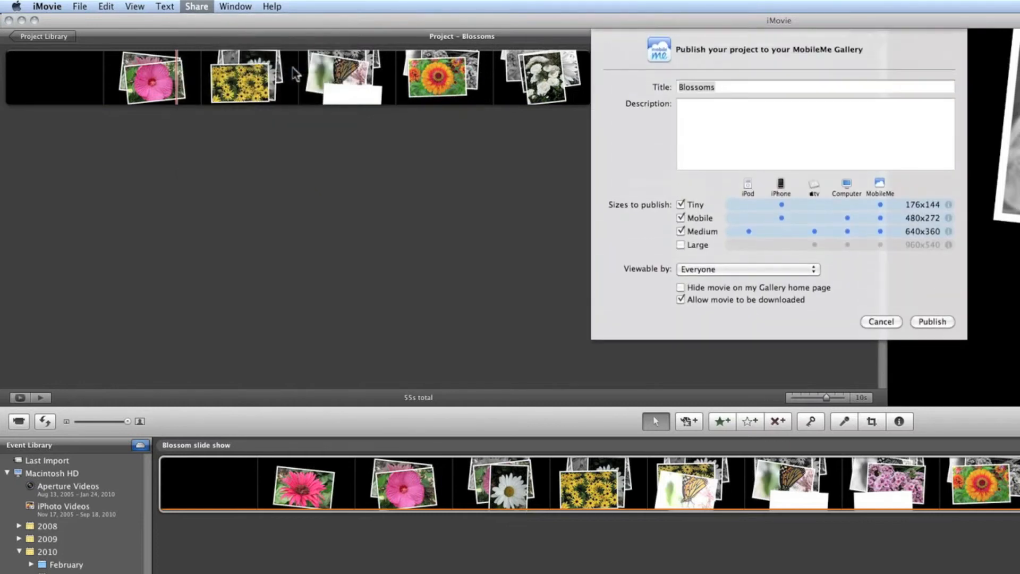
triple_click(695, 86)
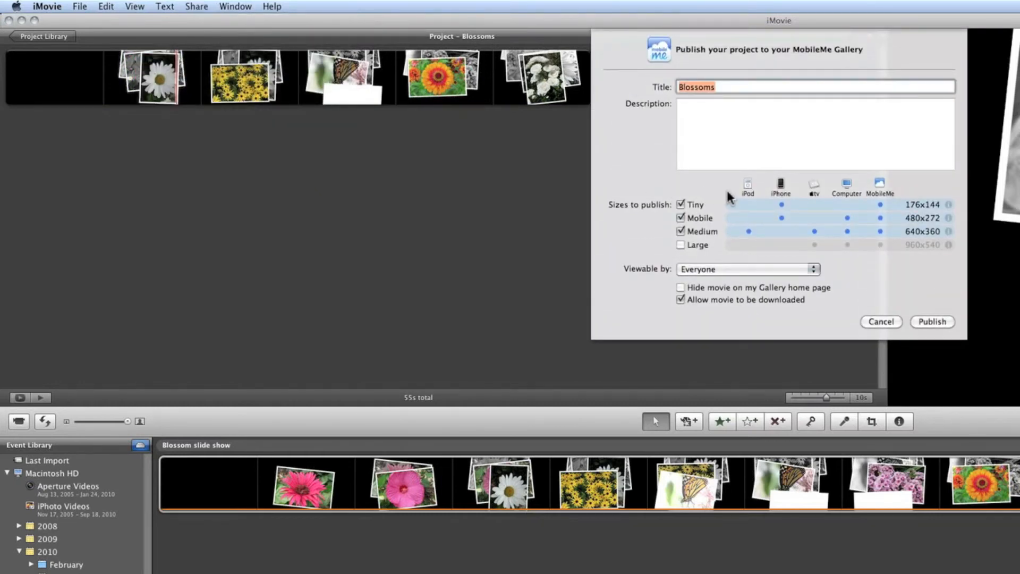
mouse_move(660, 280)
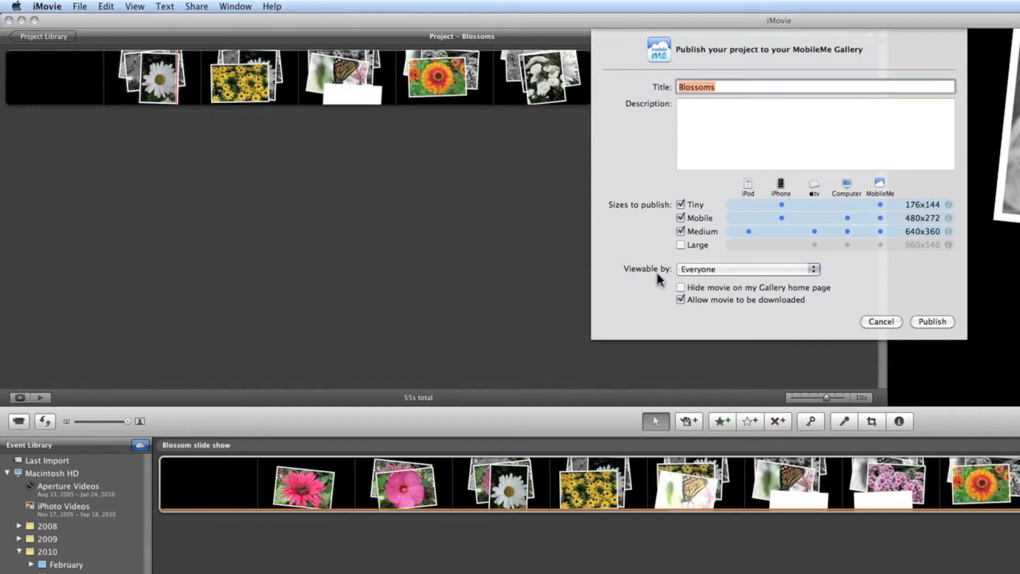
mouse_move(714, 276)
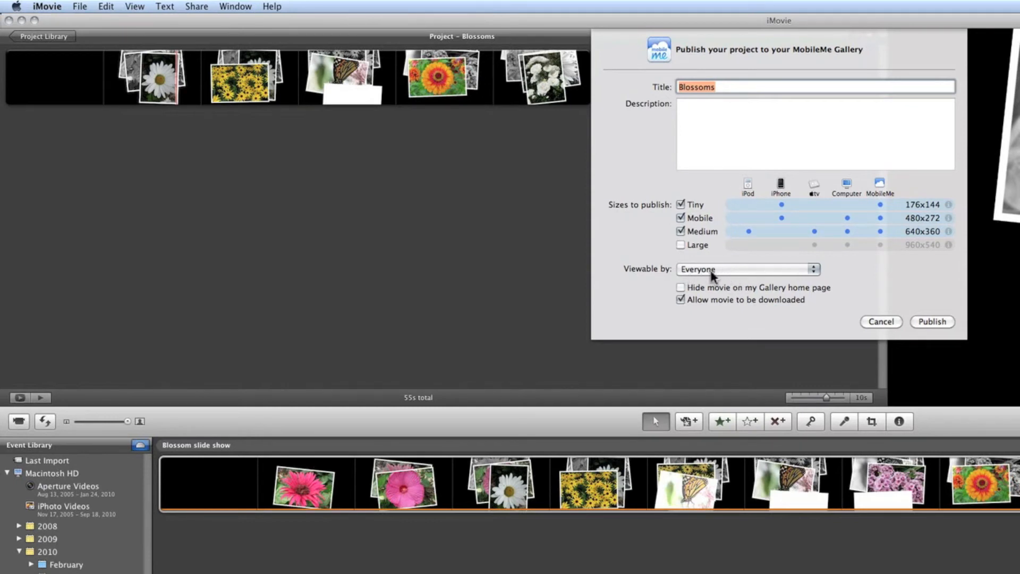
mouse_move(712, 293)
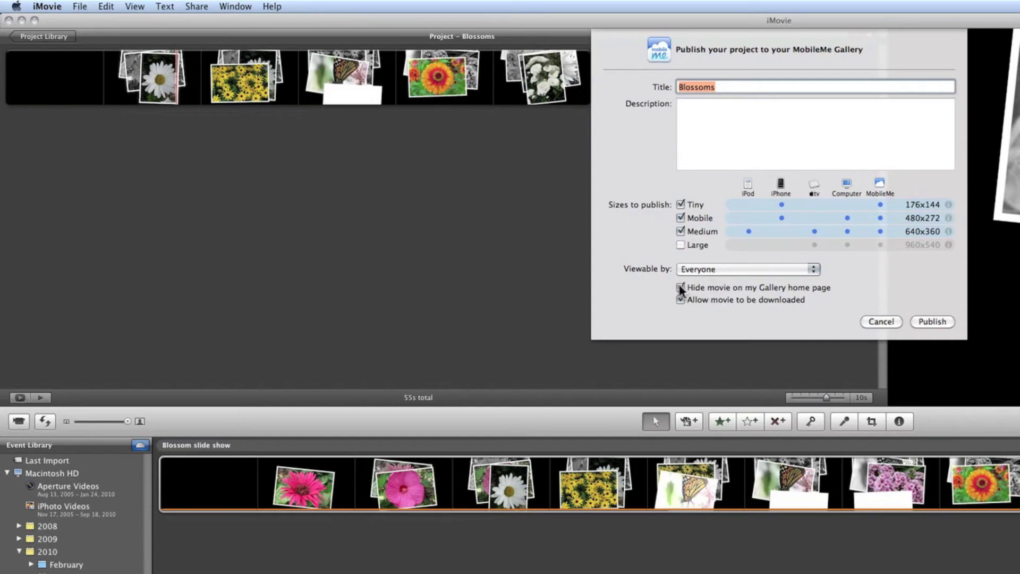
click(679, 288)
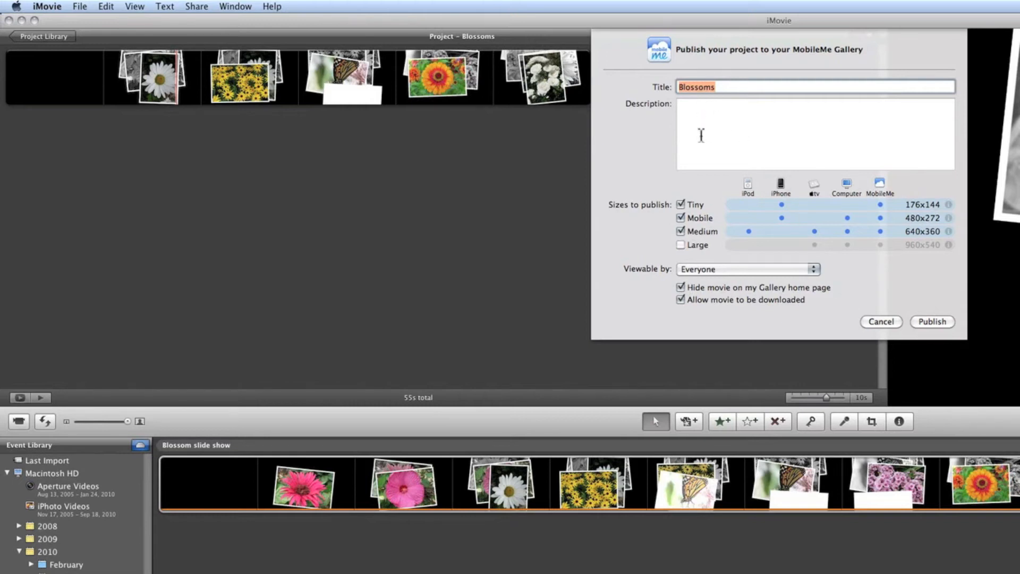
mouse_move(871, 237)
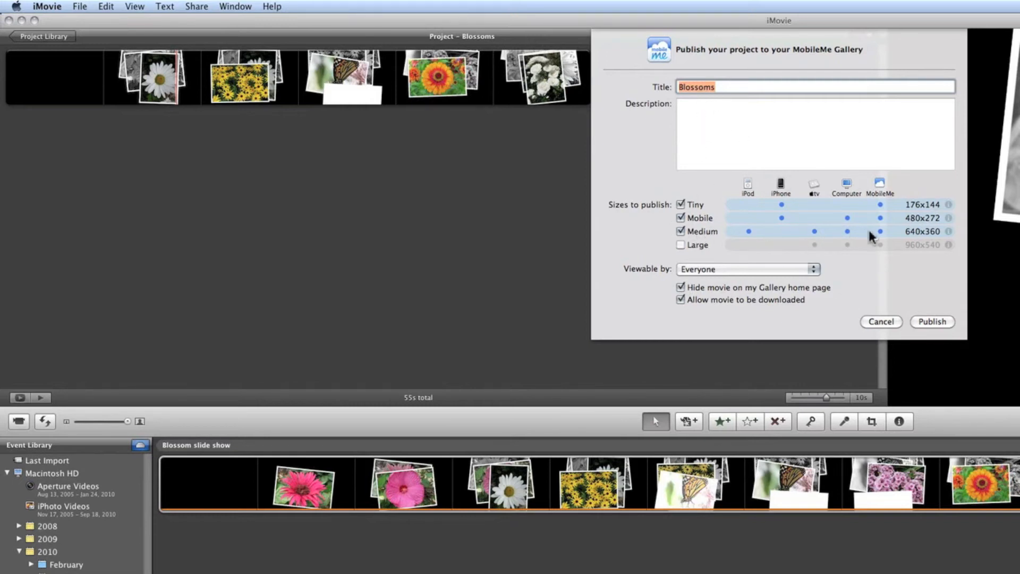
click(680, 246)
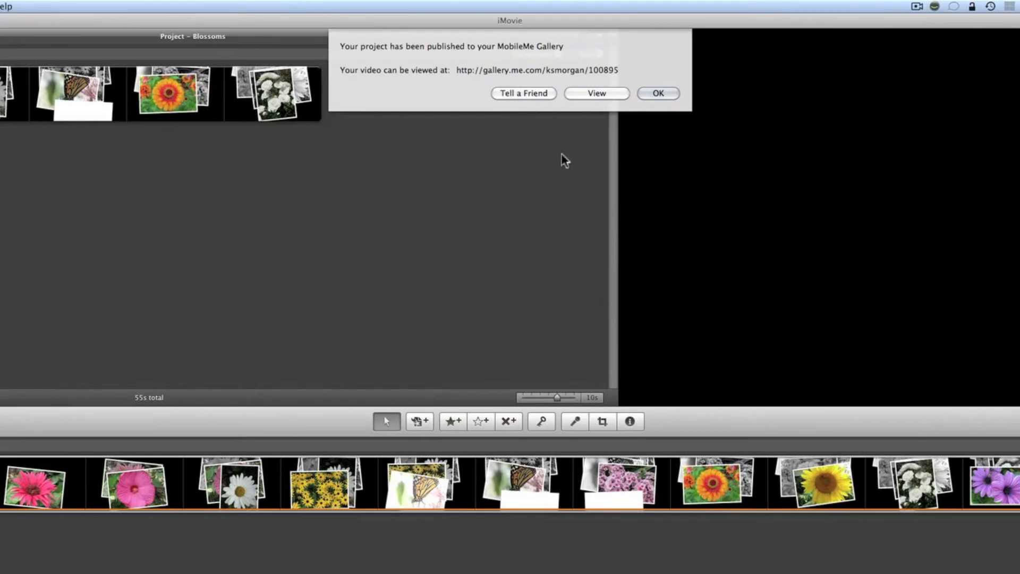
mouse_move(418, 108)
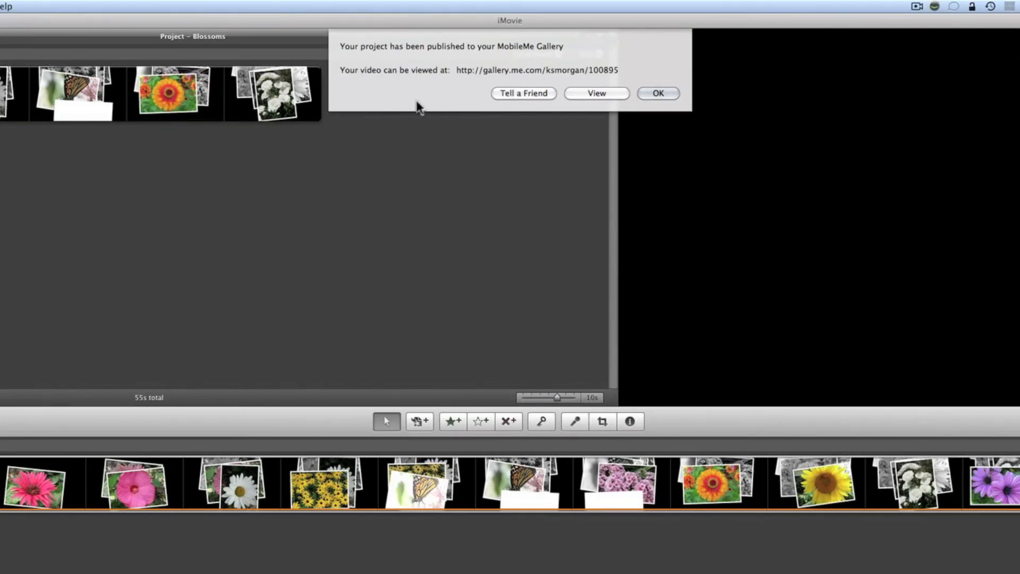
mouse_move(502, 55)
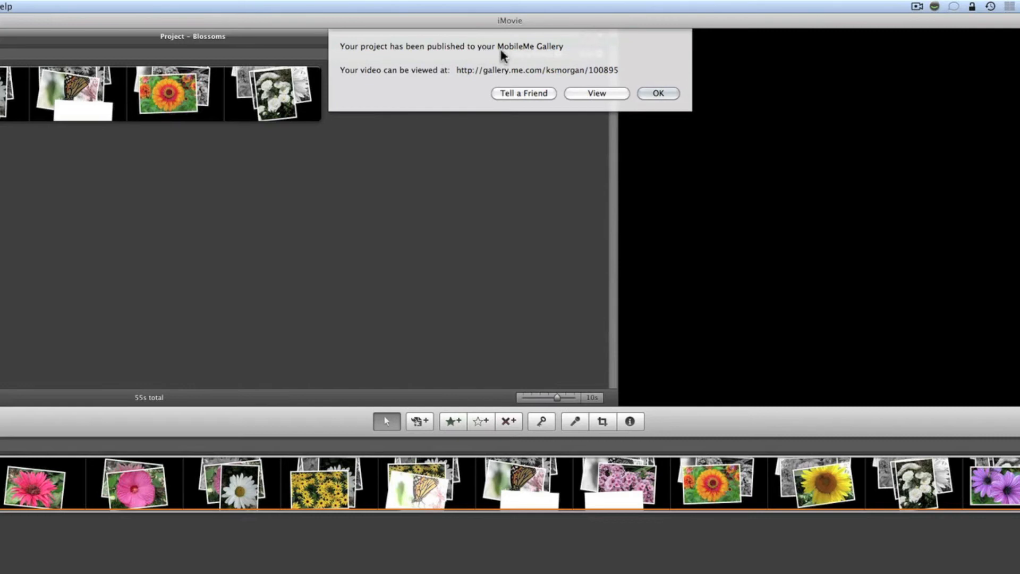
mouse_move(558, 58)
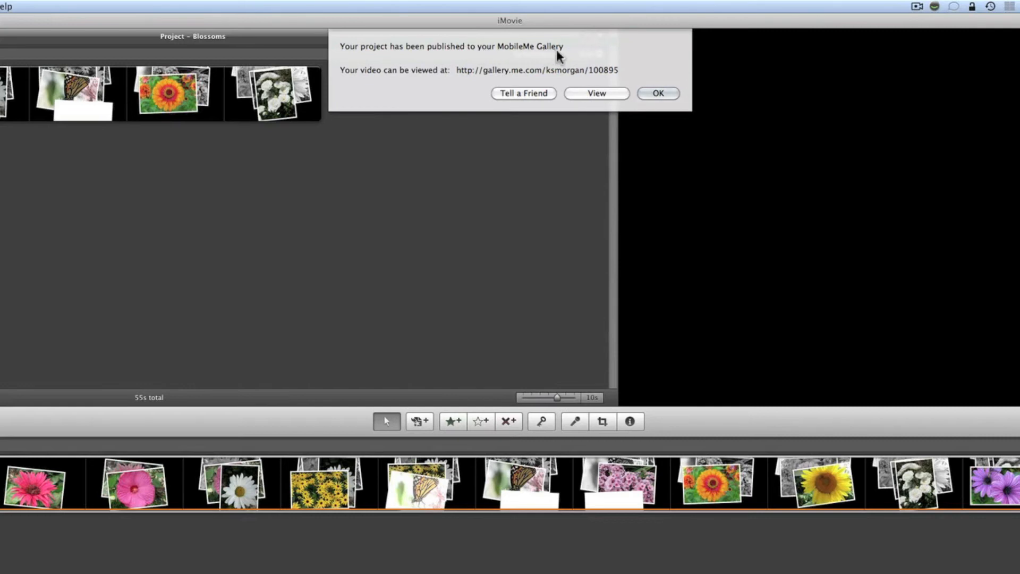
mouse_move(394, 86)
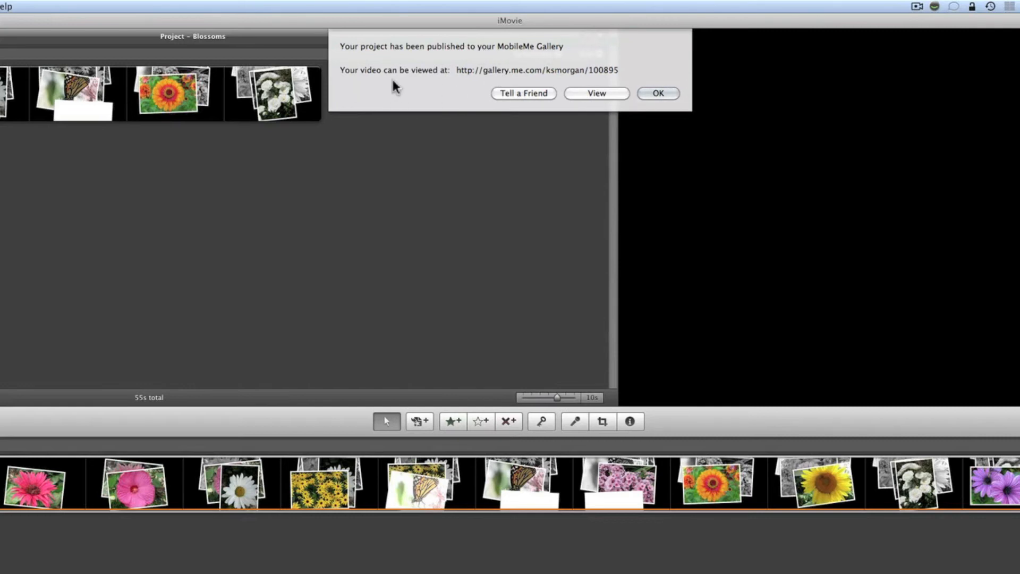
mouse_move(501, 79)
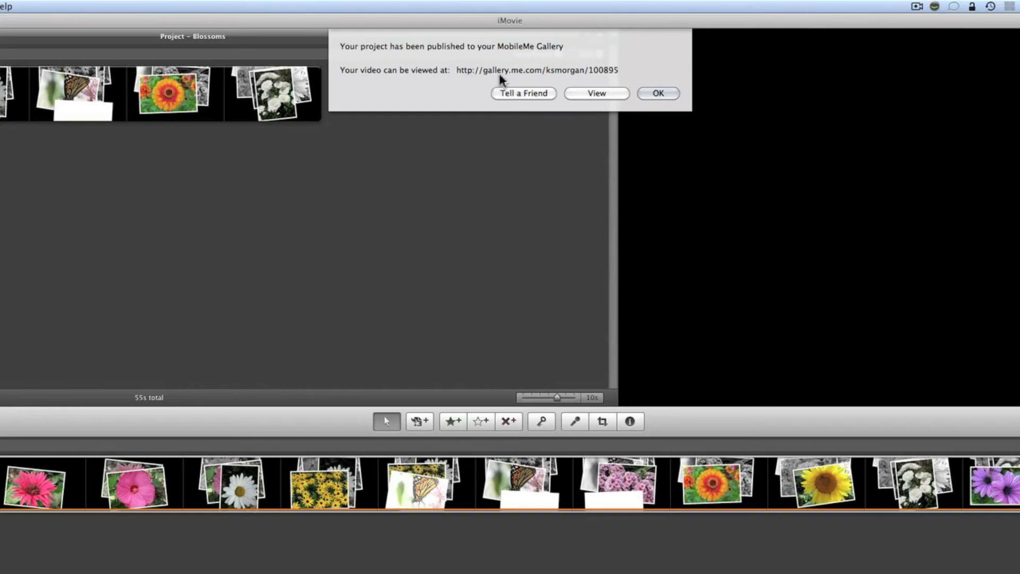
mouse_move(519, 55)
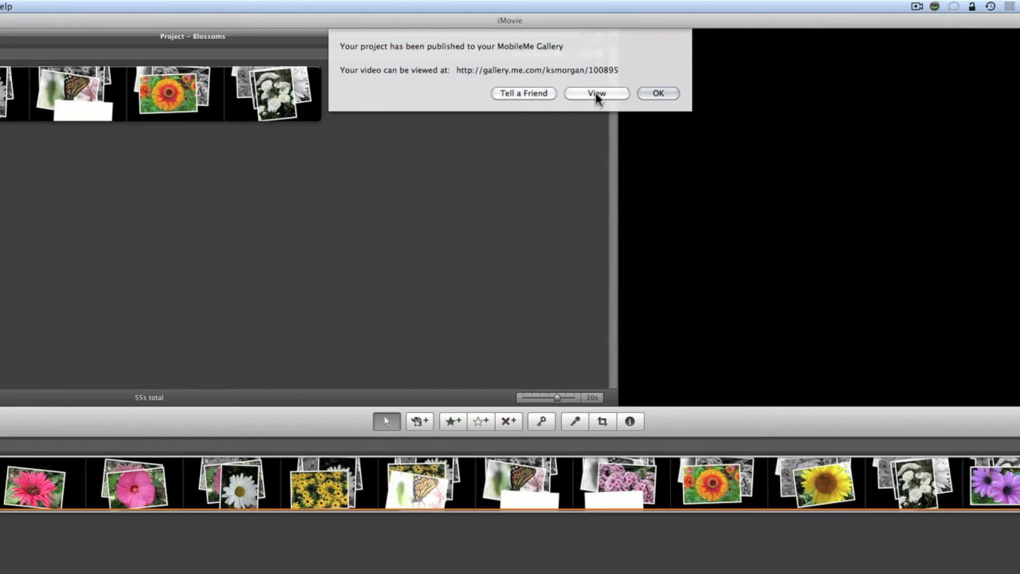
mouse_move(529, 98)
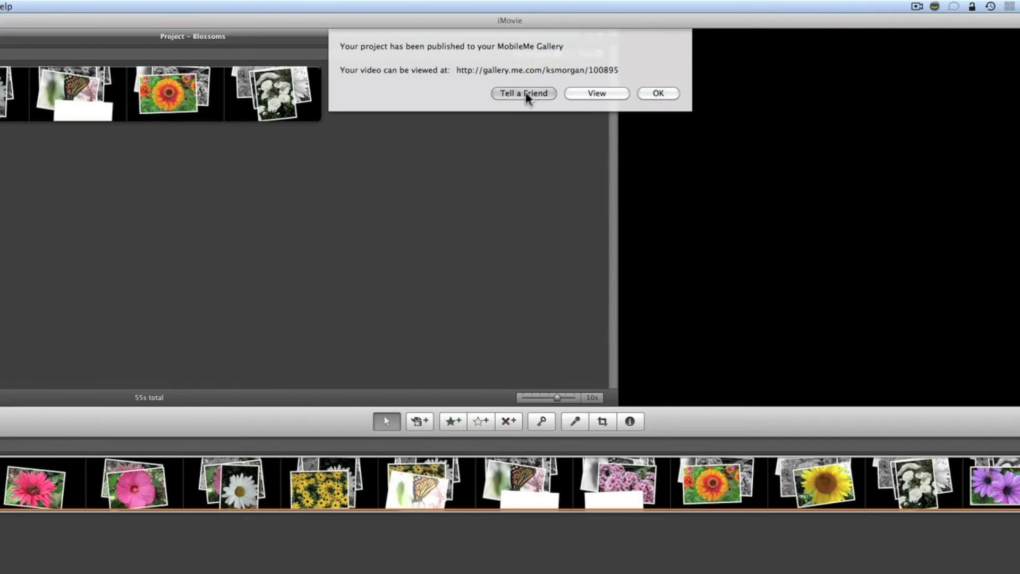
click(523, 94)
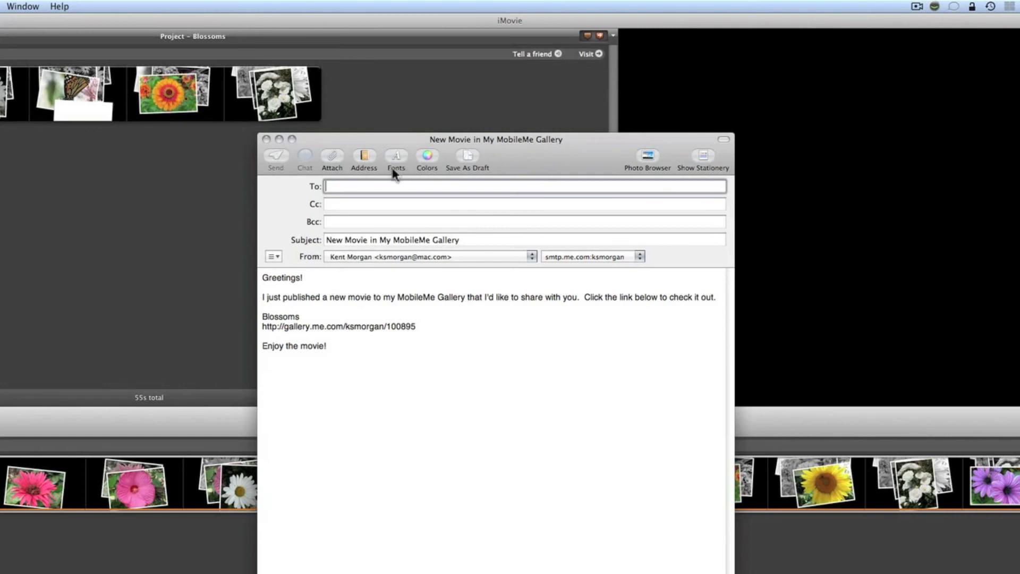
mouse_move(388, 181)
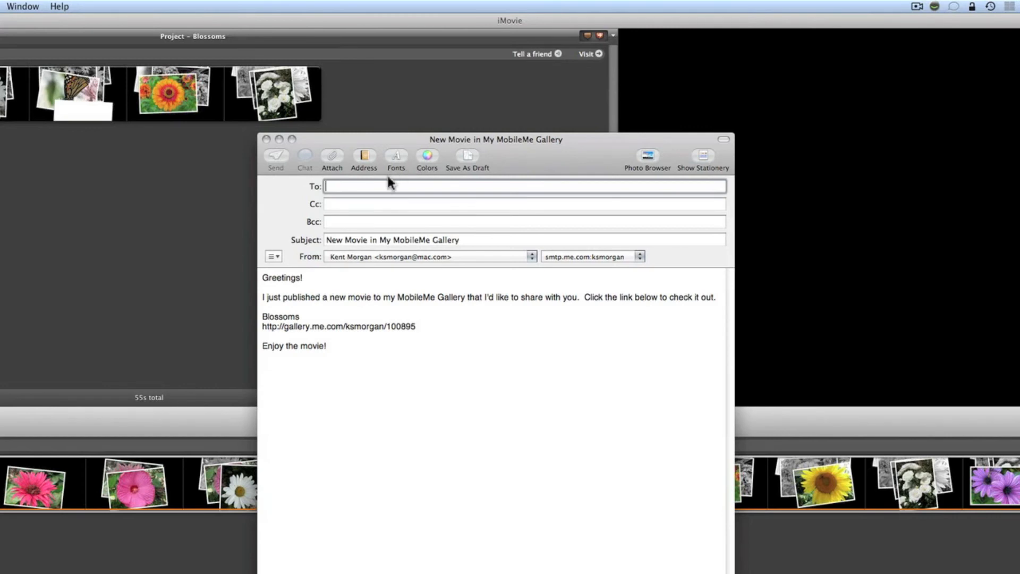
text(k)
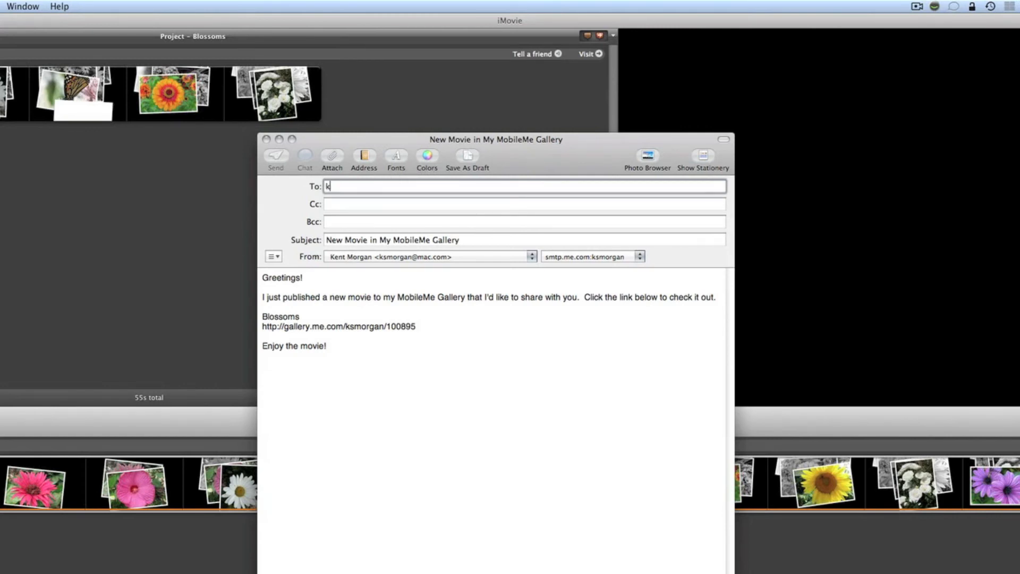
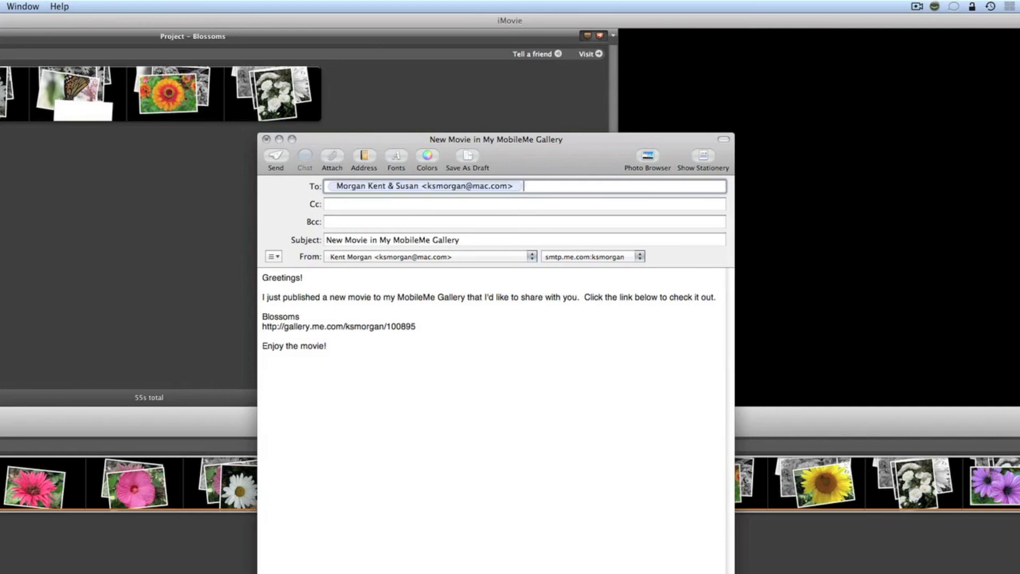
mouse_move(179, 350)
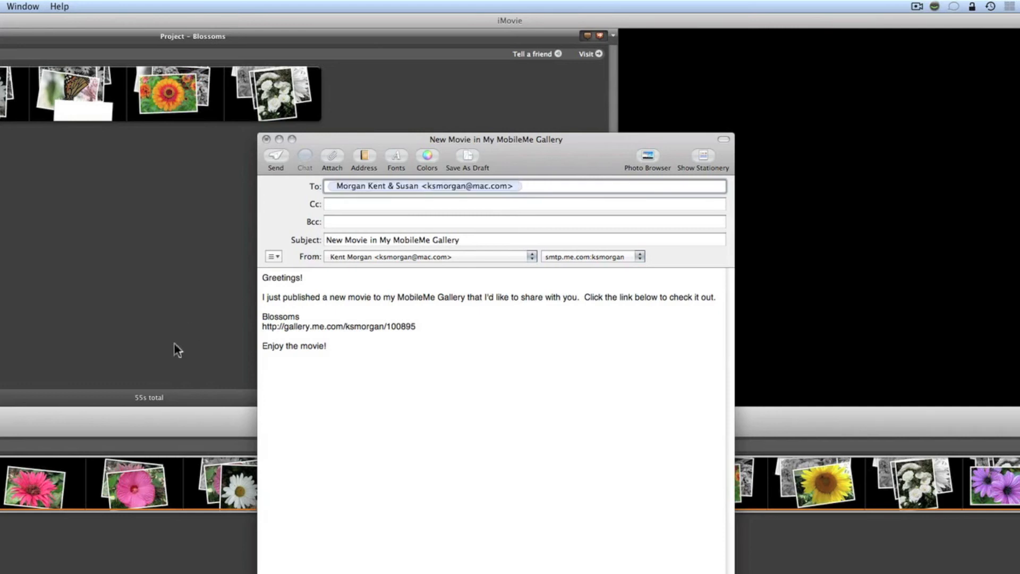
mouse_move(250, 320)
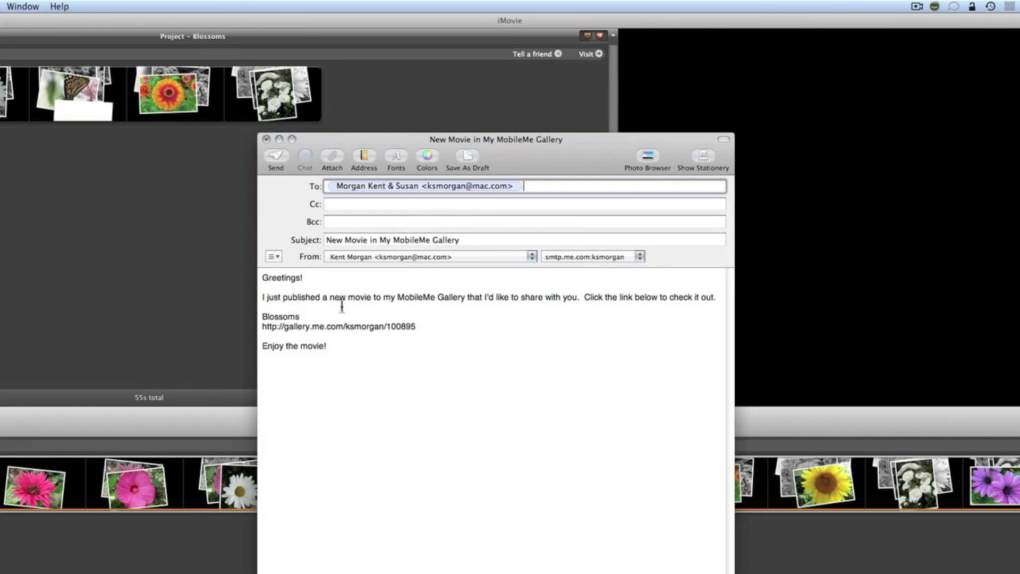
mouse_move(480, 319)
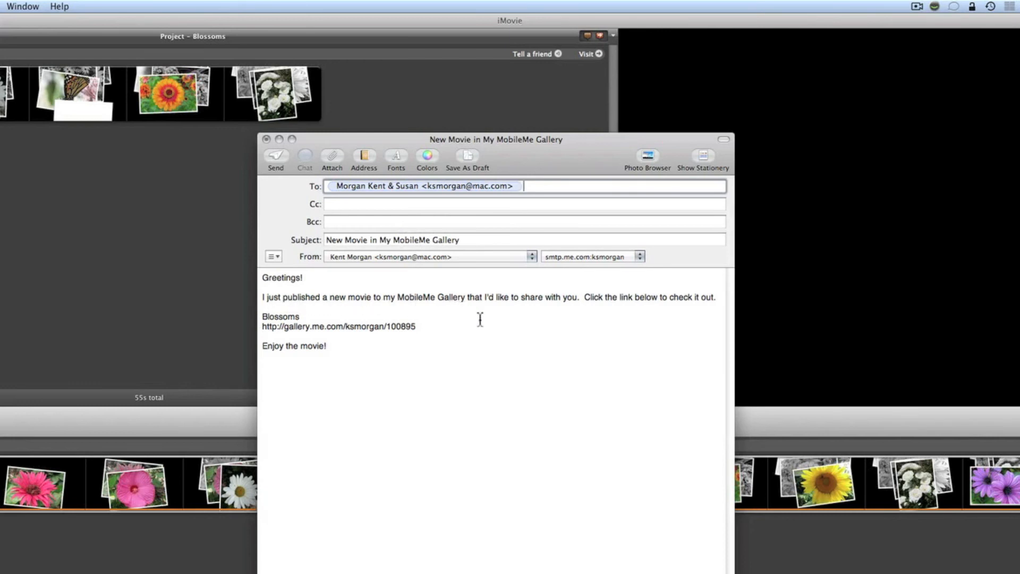
mouse_move(306, 190)
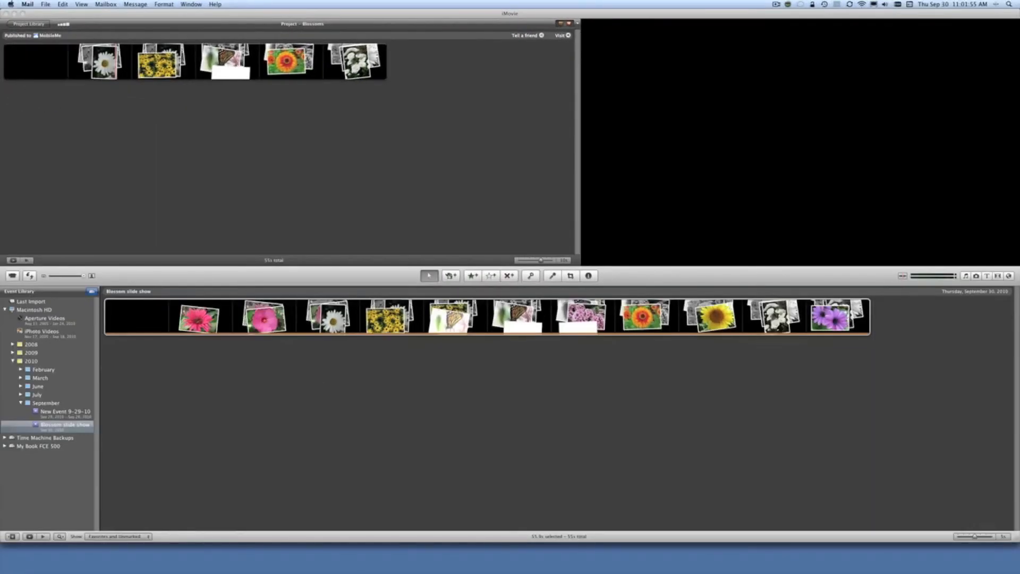
mouse_move(182, 514)
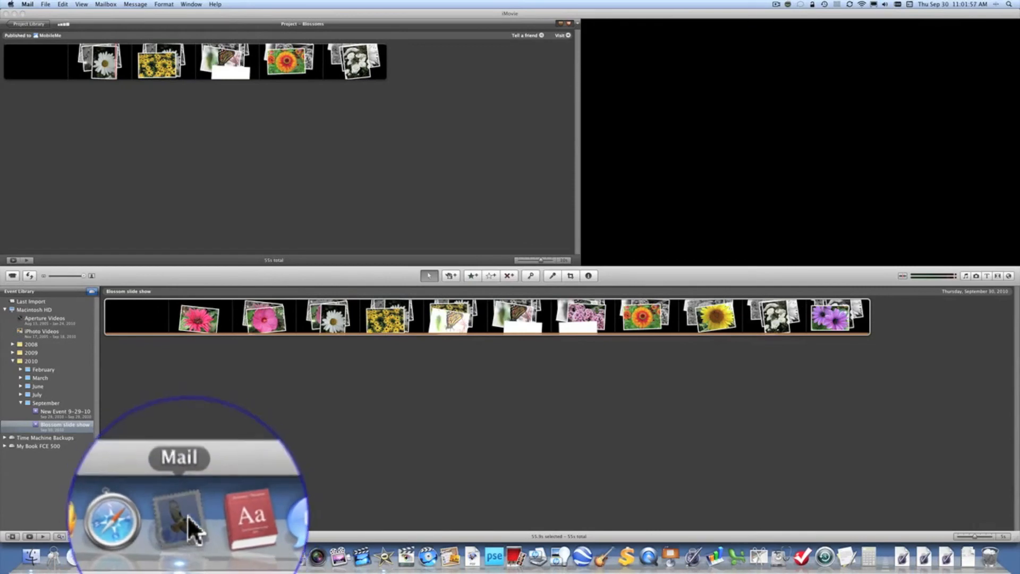
Bring the Mail inbox forward showing the unread gallery invitation
click(174, 518)
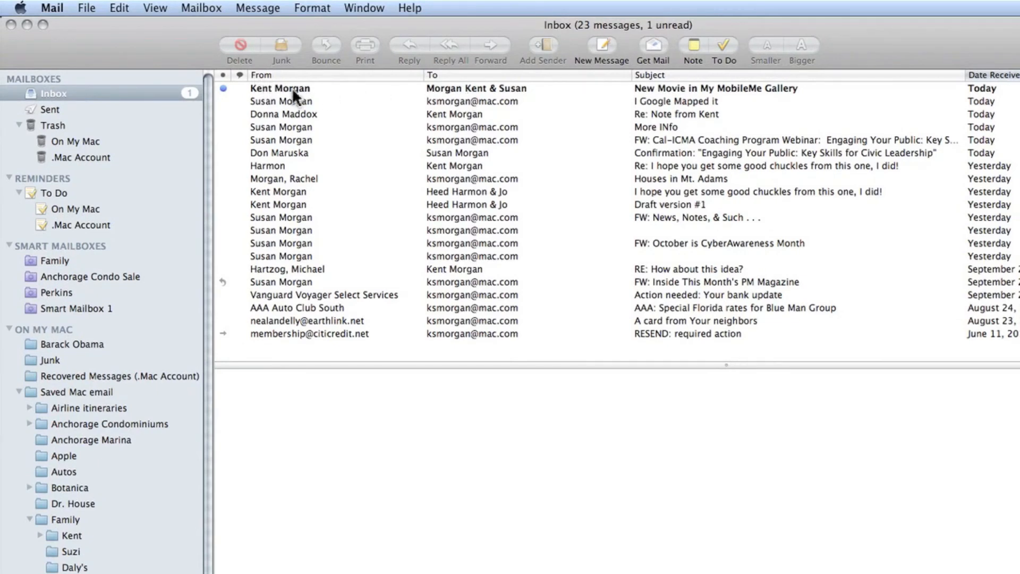
mouse_move(475, 96)
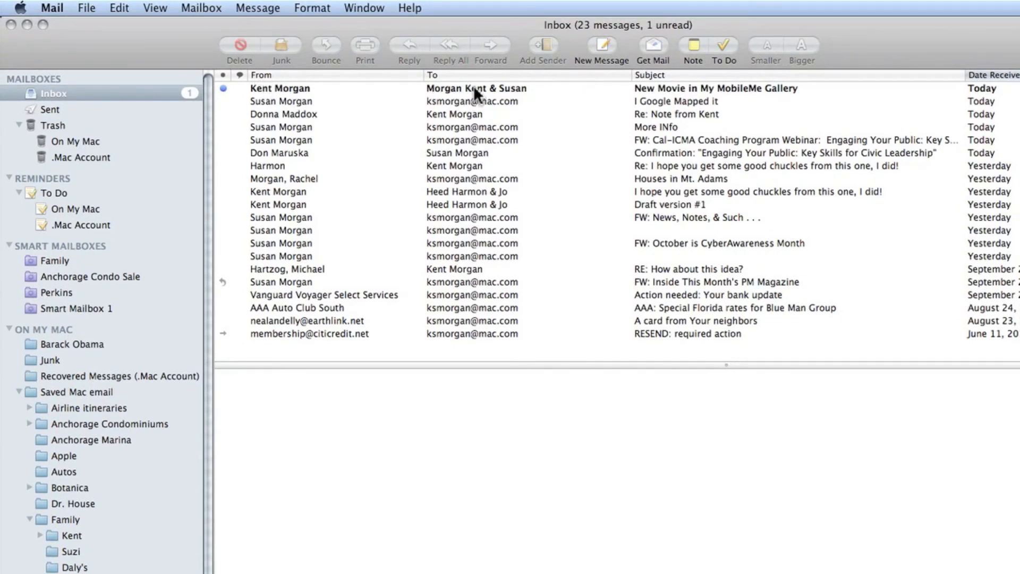
mouse_move(748, 92)
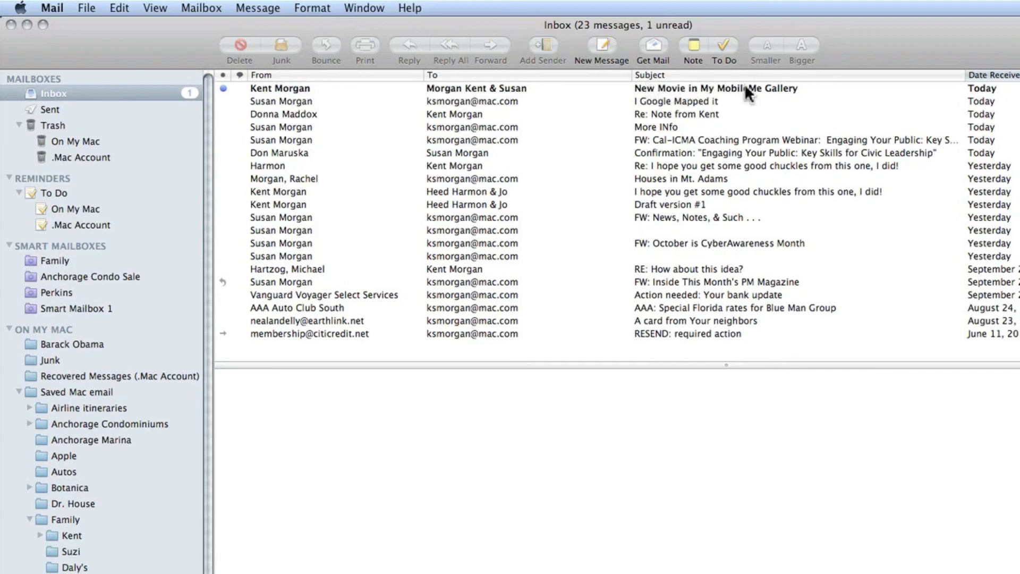
mouse_move(293, 94)
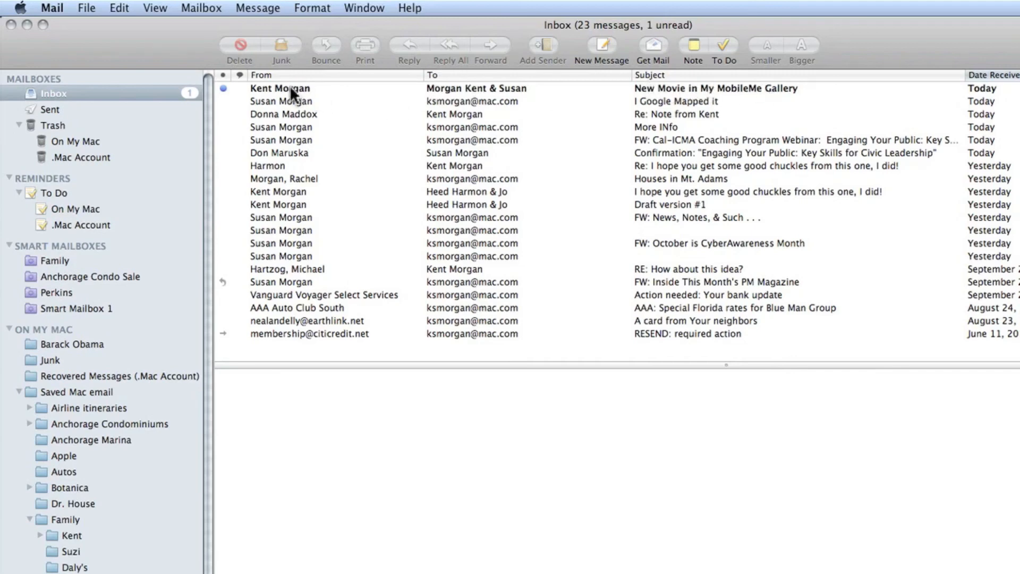
Read the New Movie in My MobileMe Gallery message and follow its gallery.me.com link in Safari
double_click(280, 88)
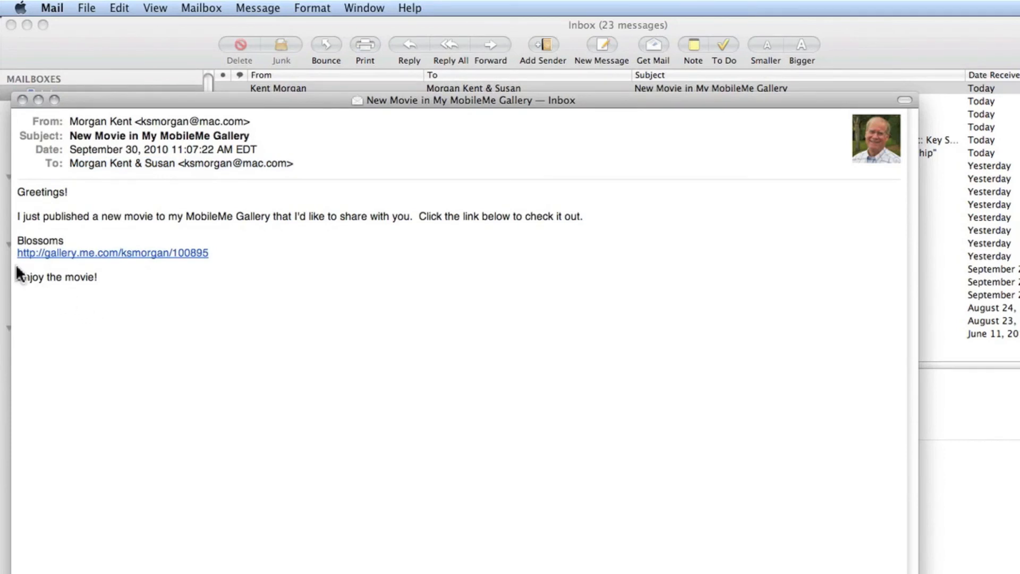
mouse_move(180, 255)
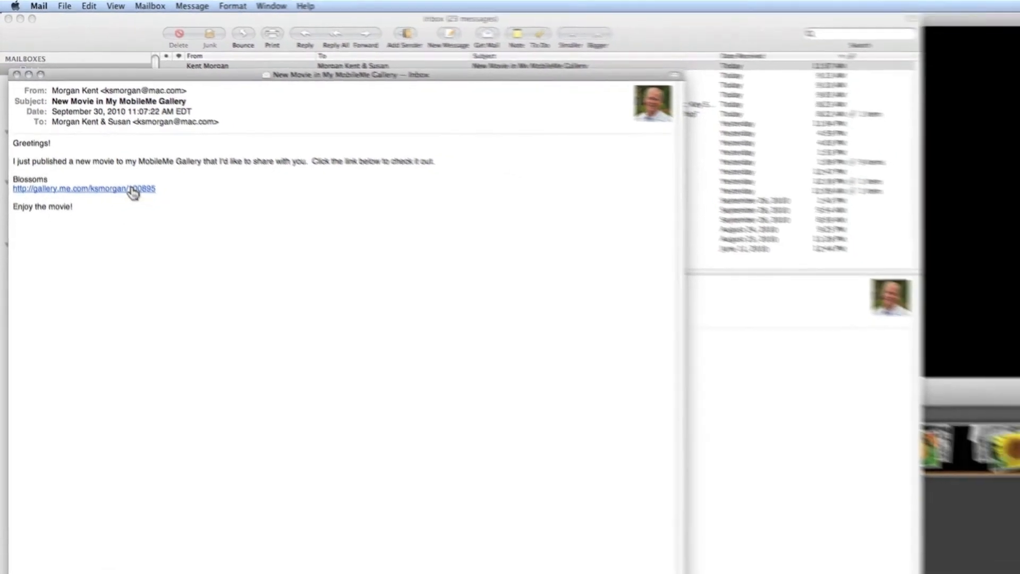
click(82, 189)
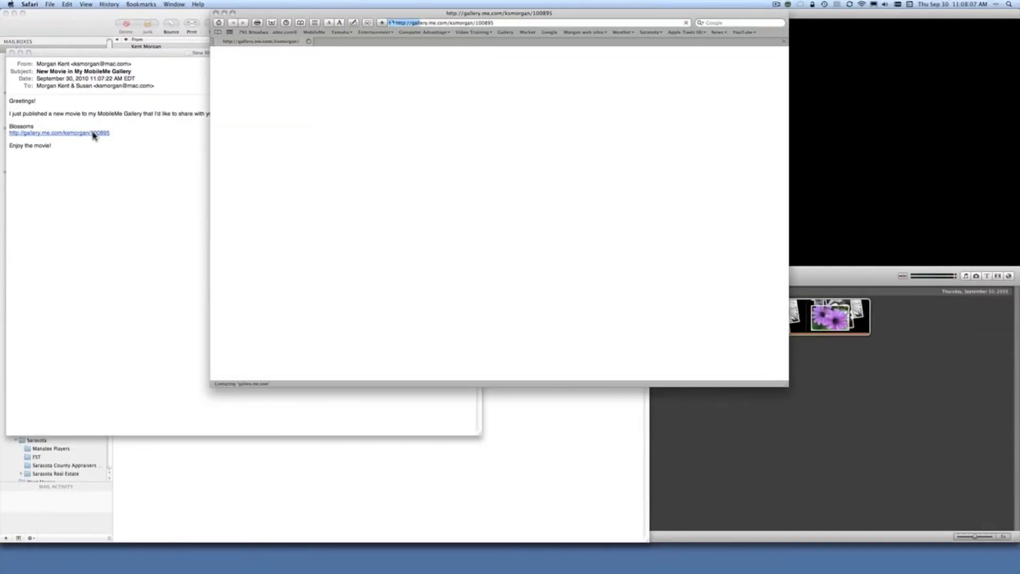